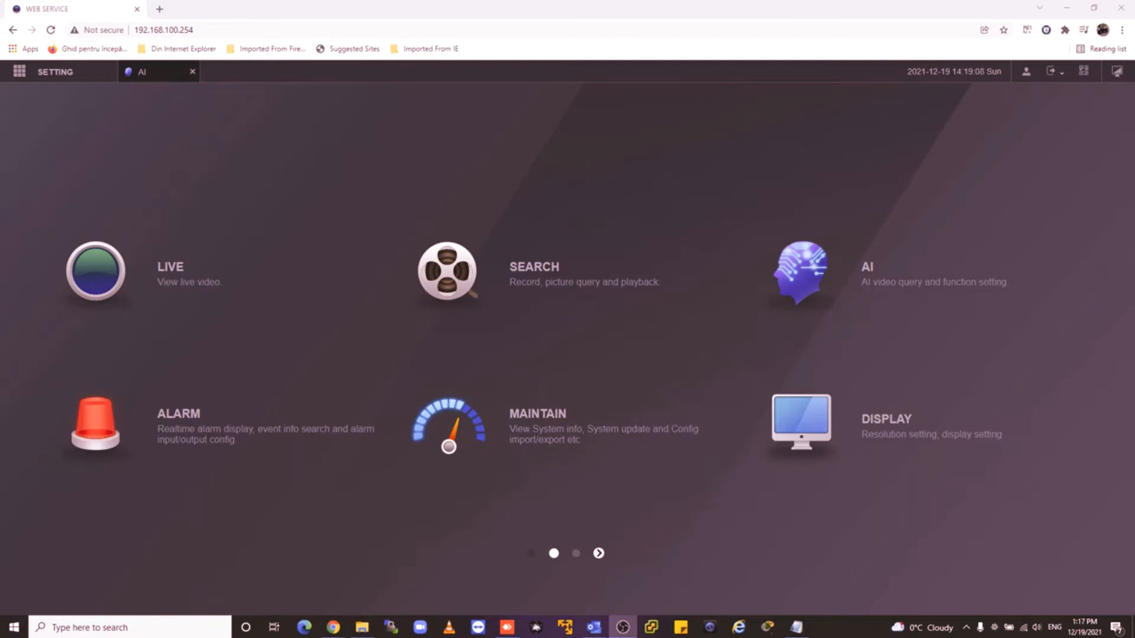
mouse_move(709, 257)
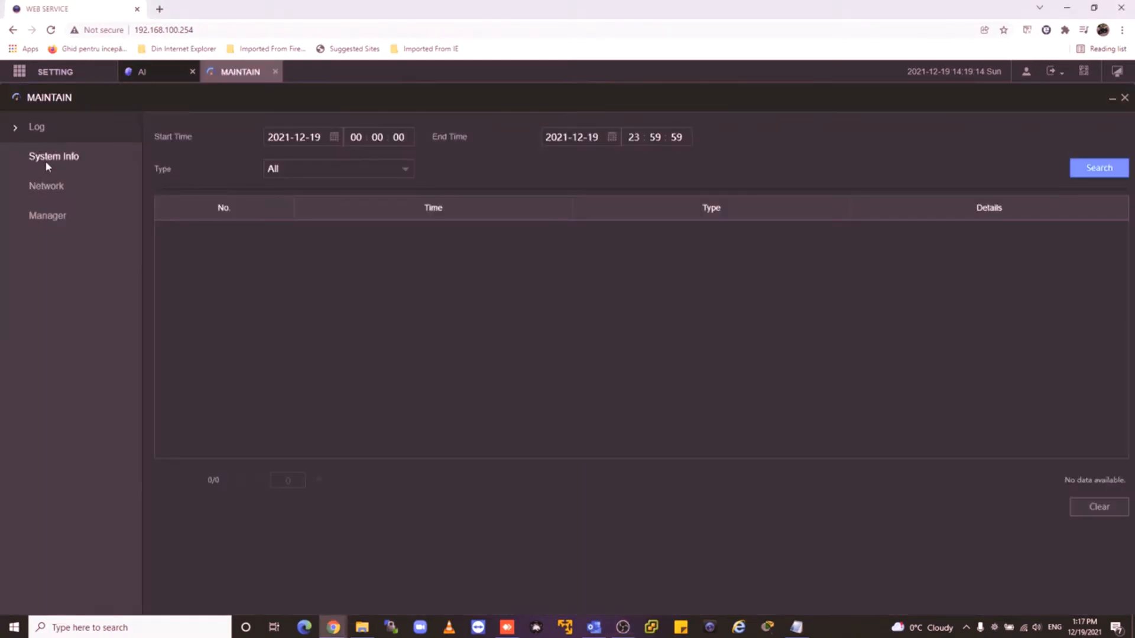
- Show System Info's Version tab with model DHI-NVR2108HS-I and its firmware versions
left_click(53, 156)
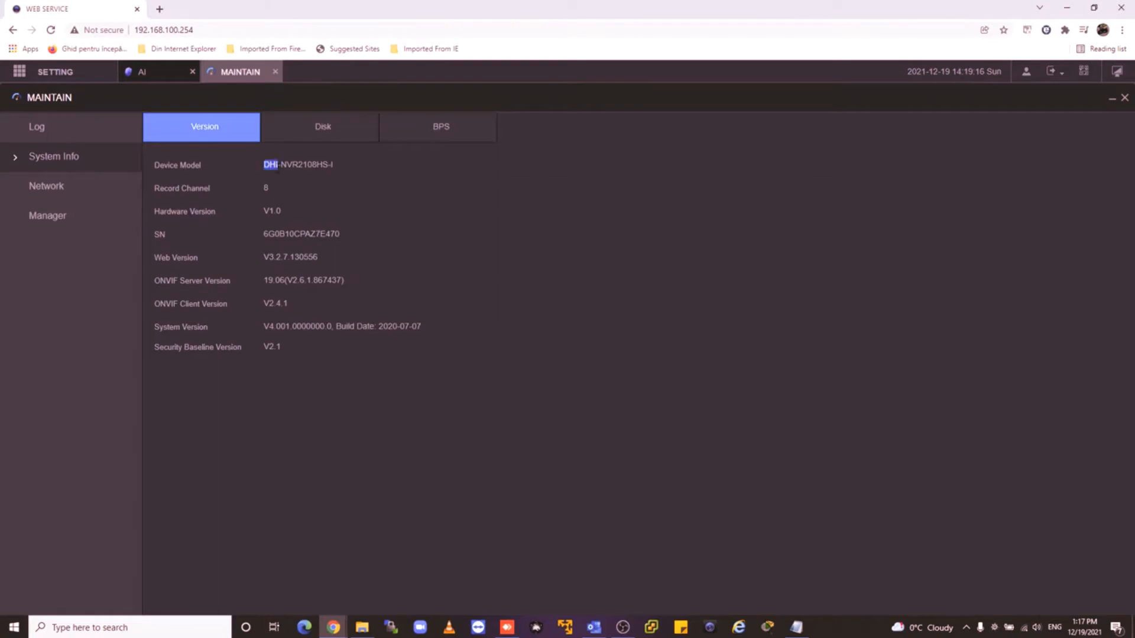
mouse_move(304, 174)
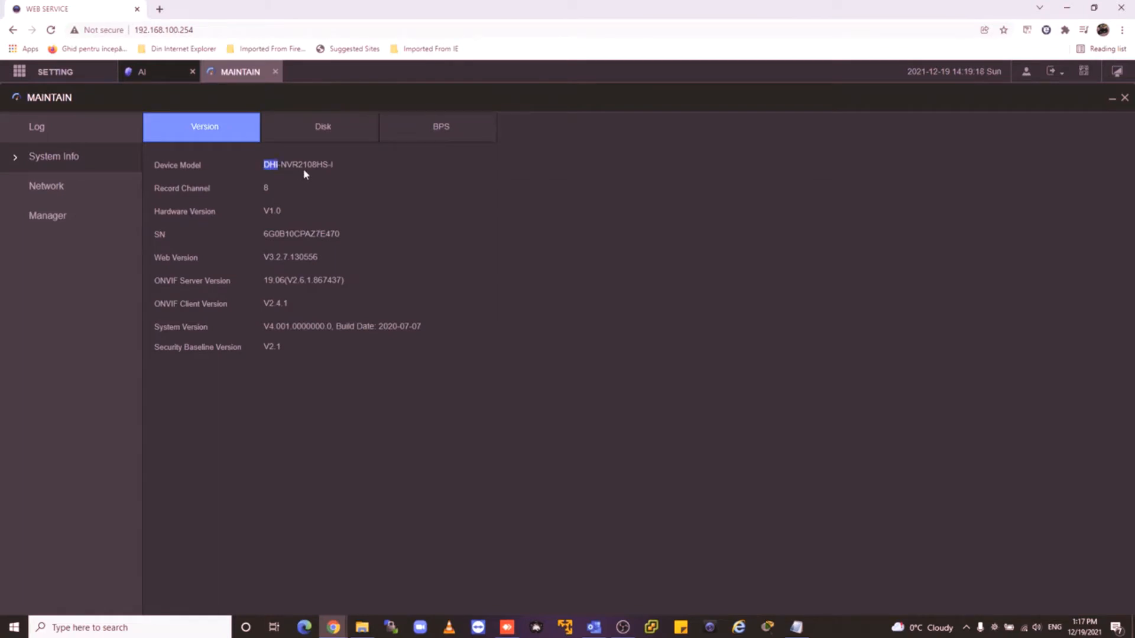
mouse_move(336, 170)
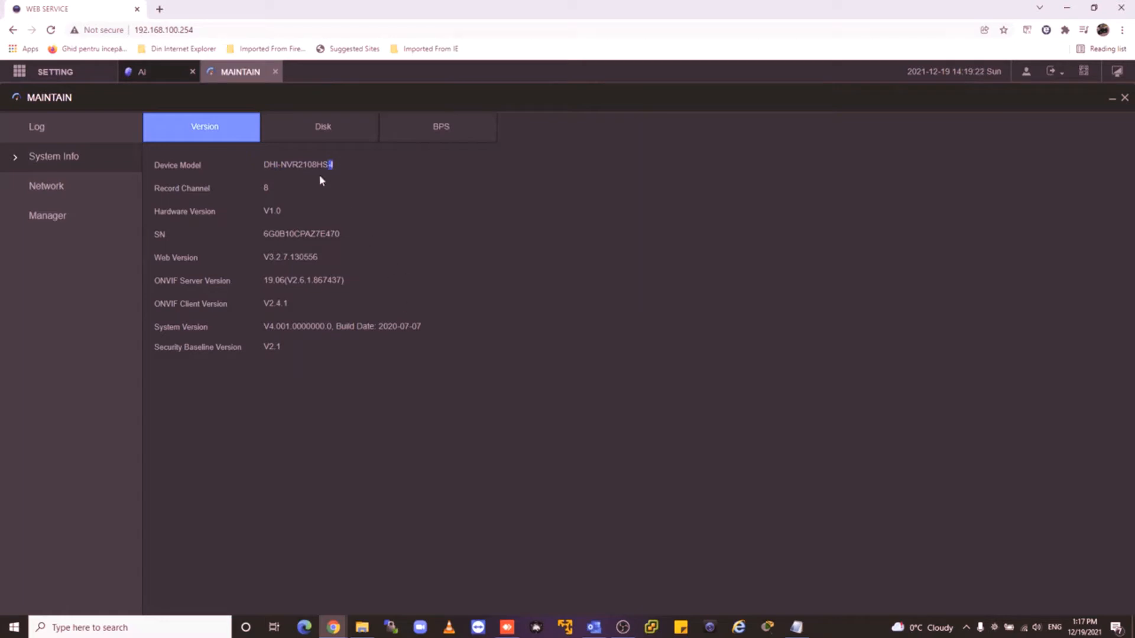
mouse_move(155, 78)
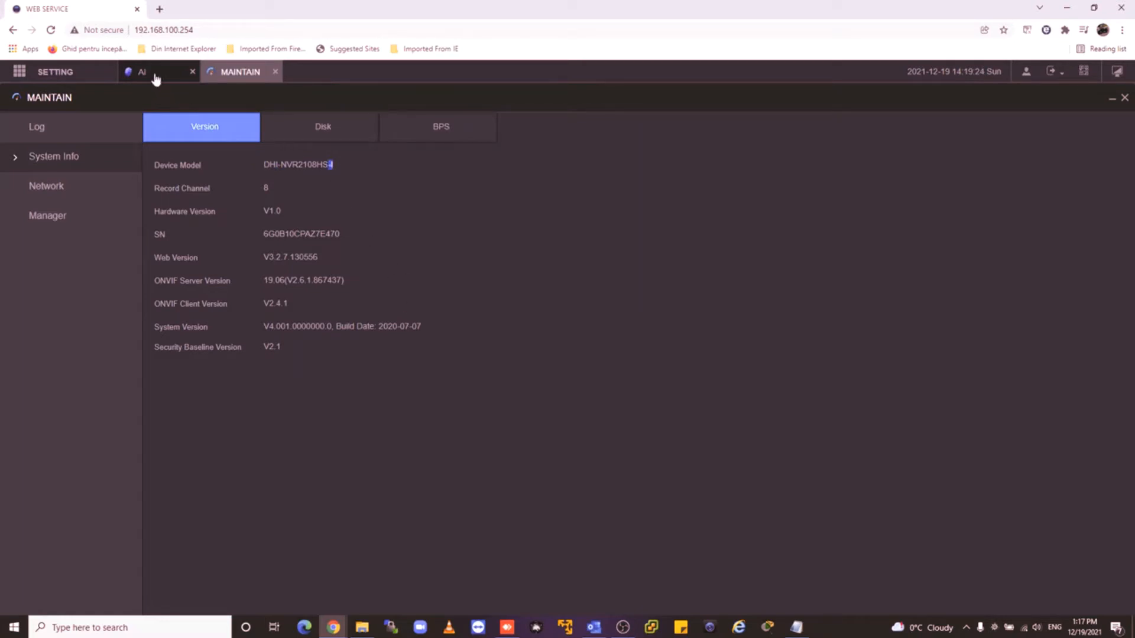
- Open the AI IVS parameters and select Channel 3, the snowy yard camera
left_click(142, 72)
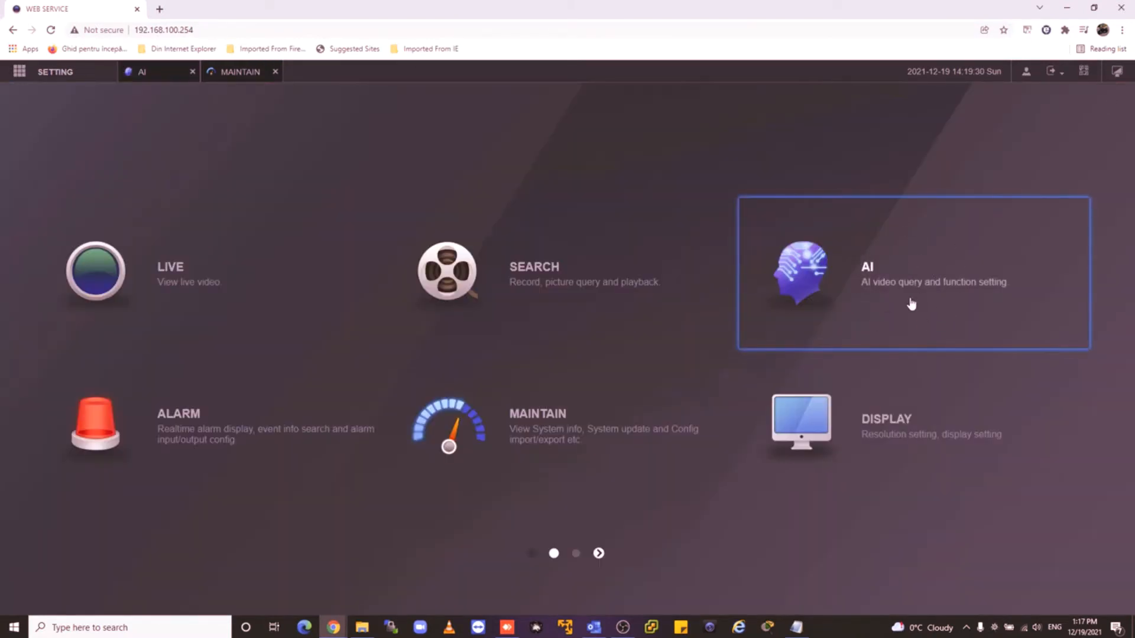
left_click(912, 273)
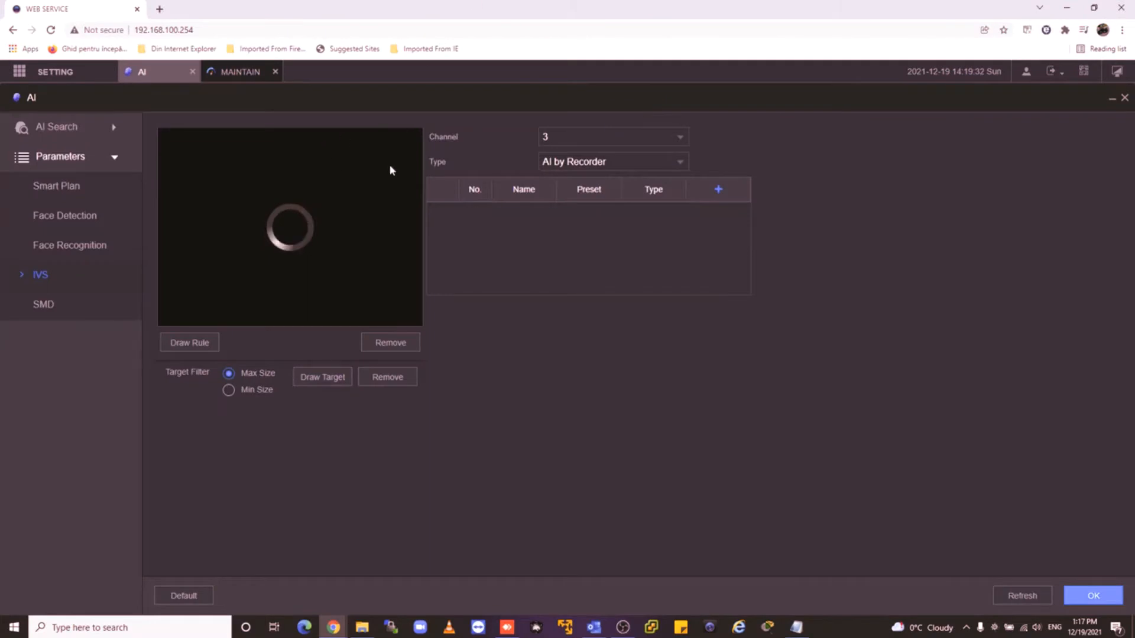
left_click(611, 136)
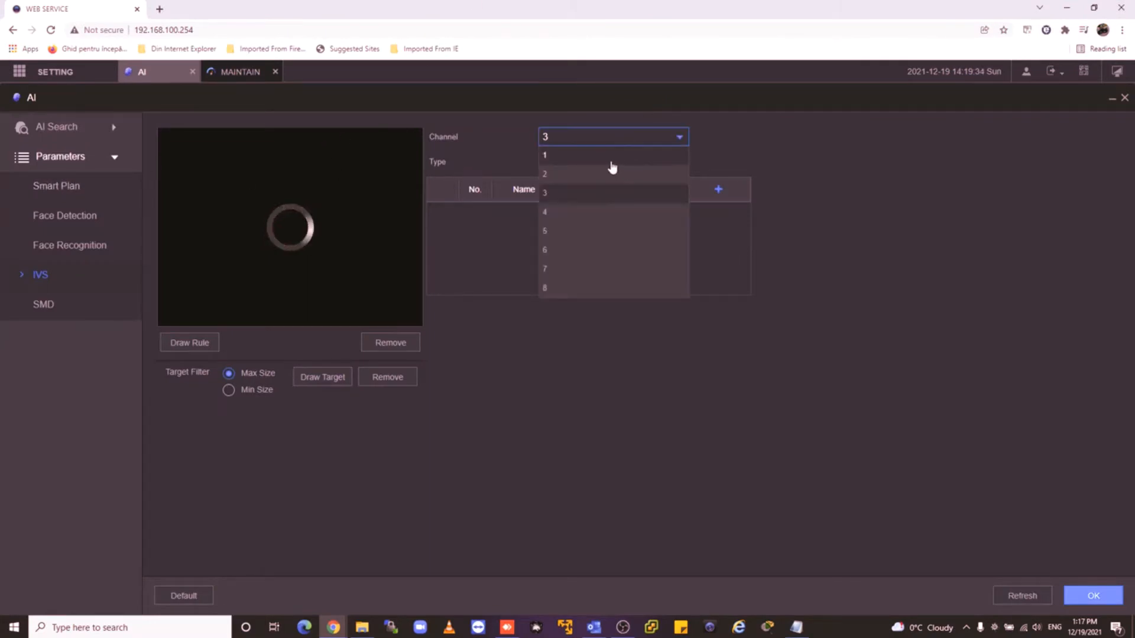
mouse_move(597, 175)
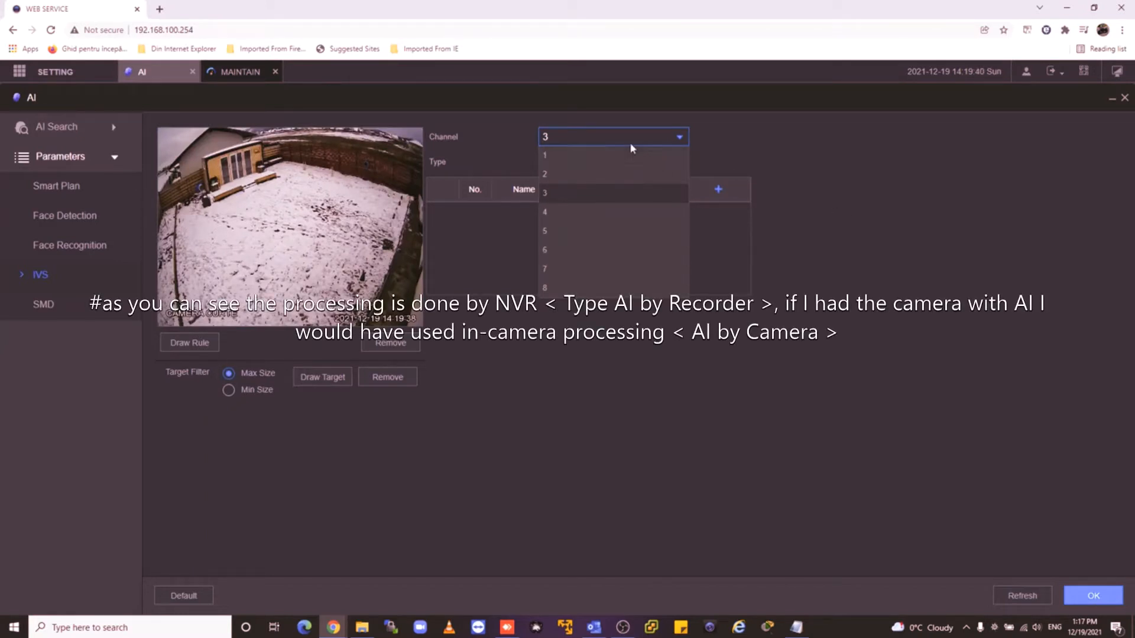
left_click(544, 192)
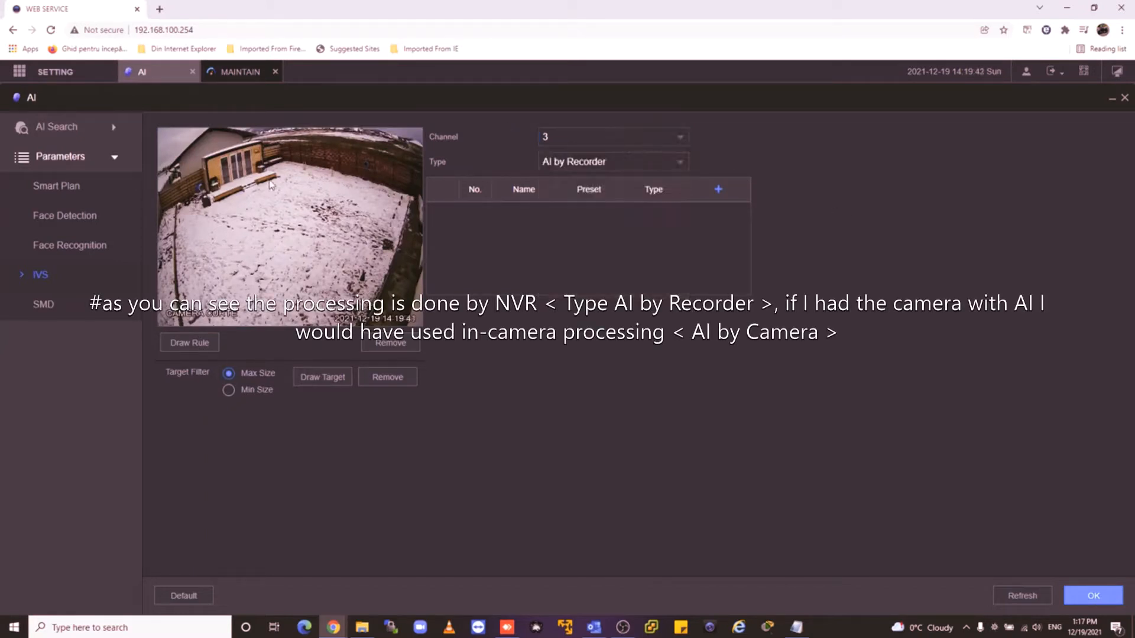
mouse_move(166, 204)
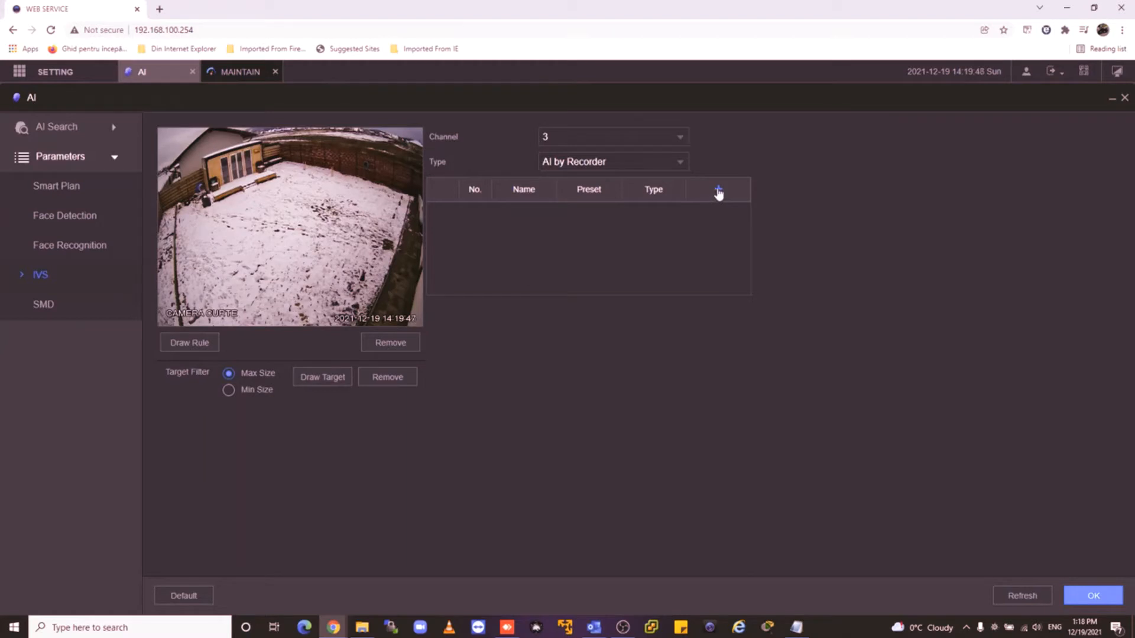
- Add Rule1 as an Intrusion rule around the yard with direction set to Both
left_click(716, 189)
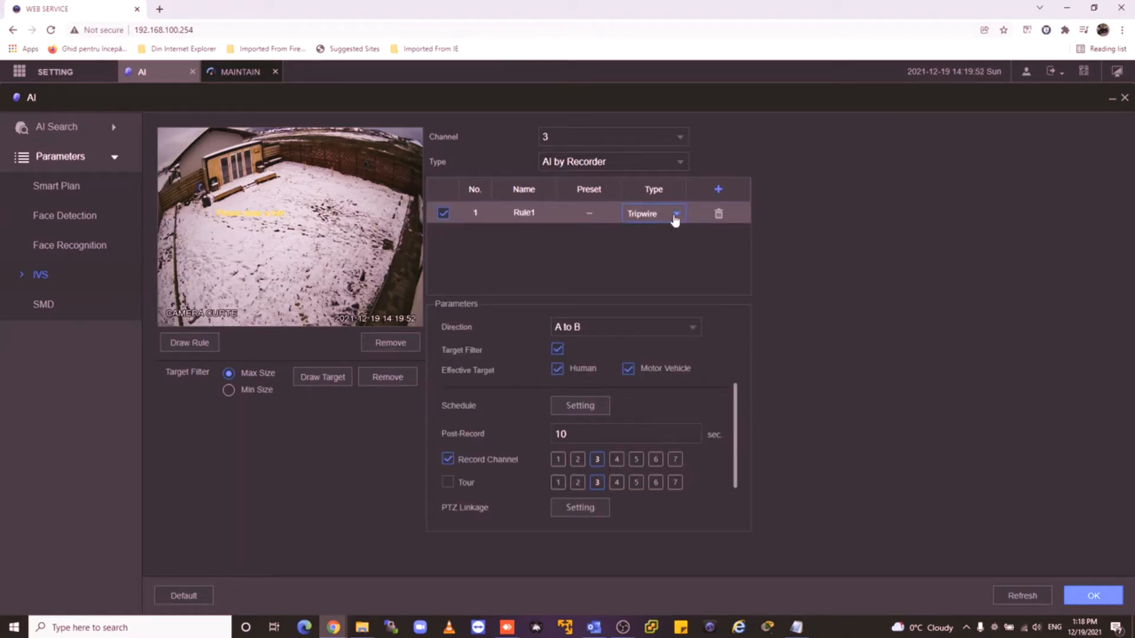
left_click(674, 213)
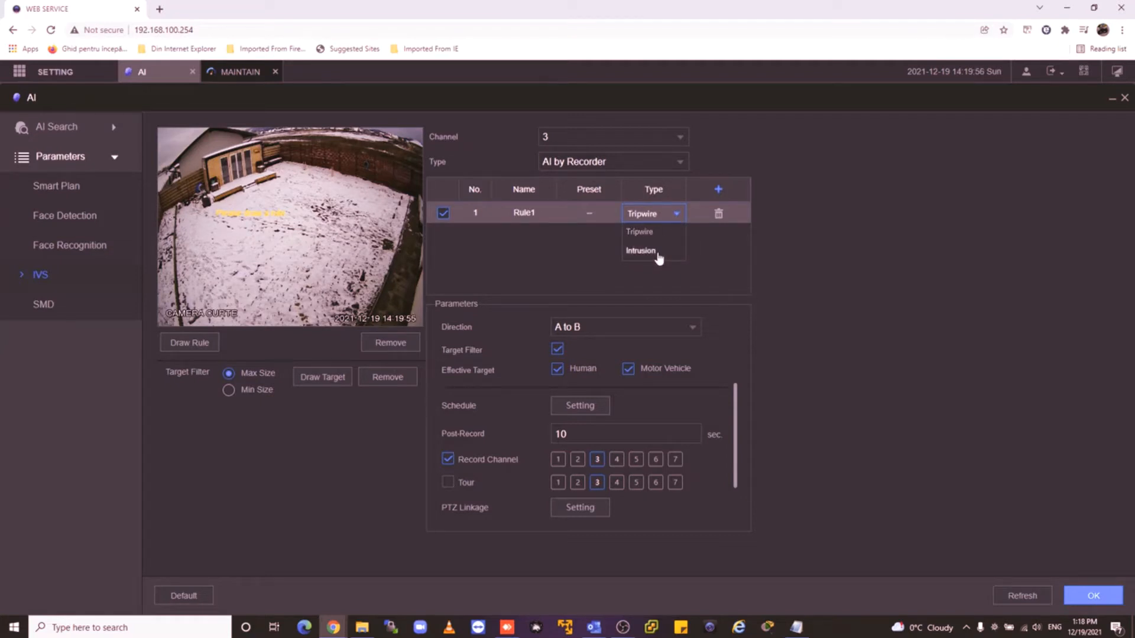
left_click(640, 251)
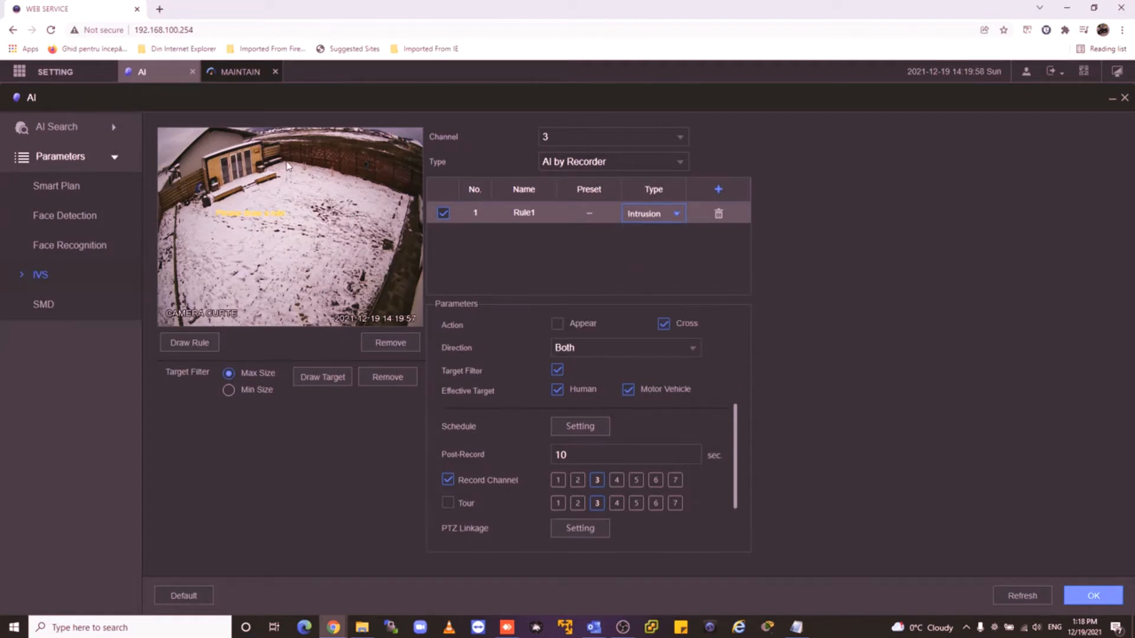
mouse_move(275, 147)
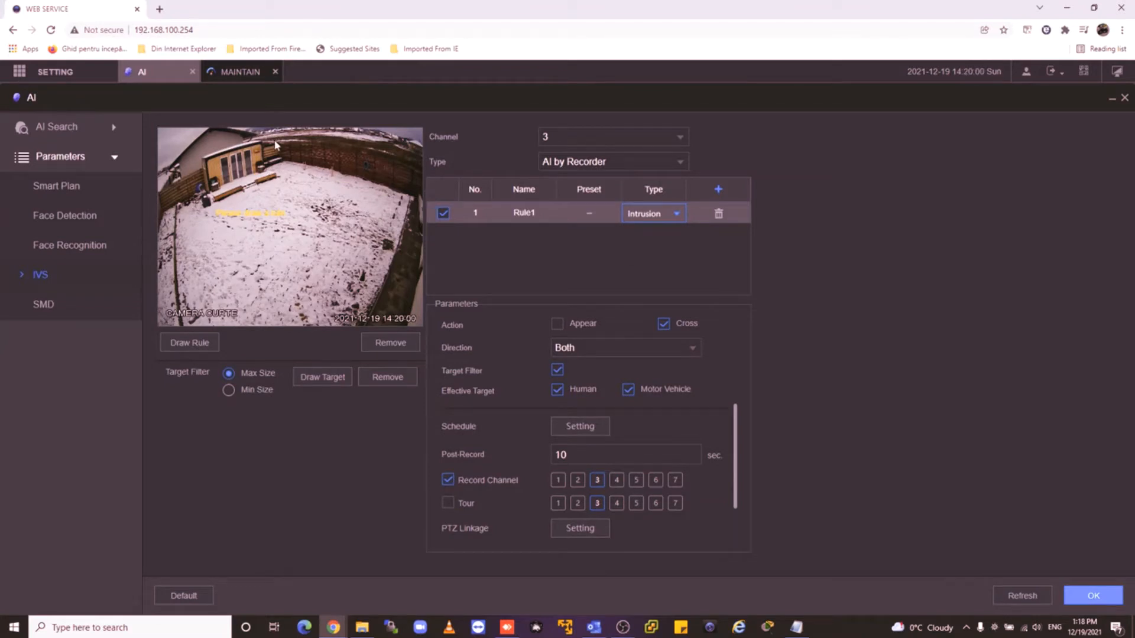
mouse_move(202, 348)
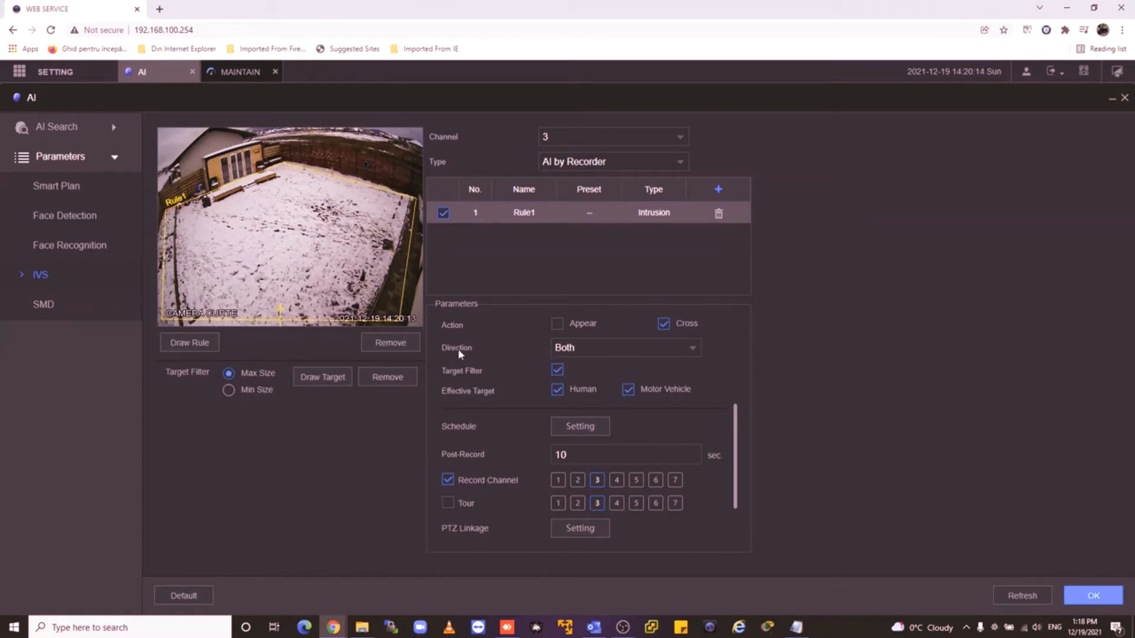
left_click(625, 347)
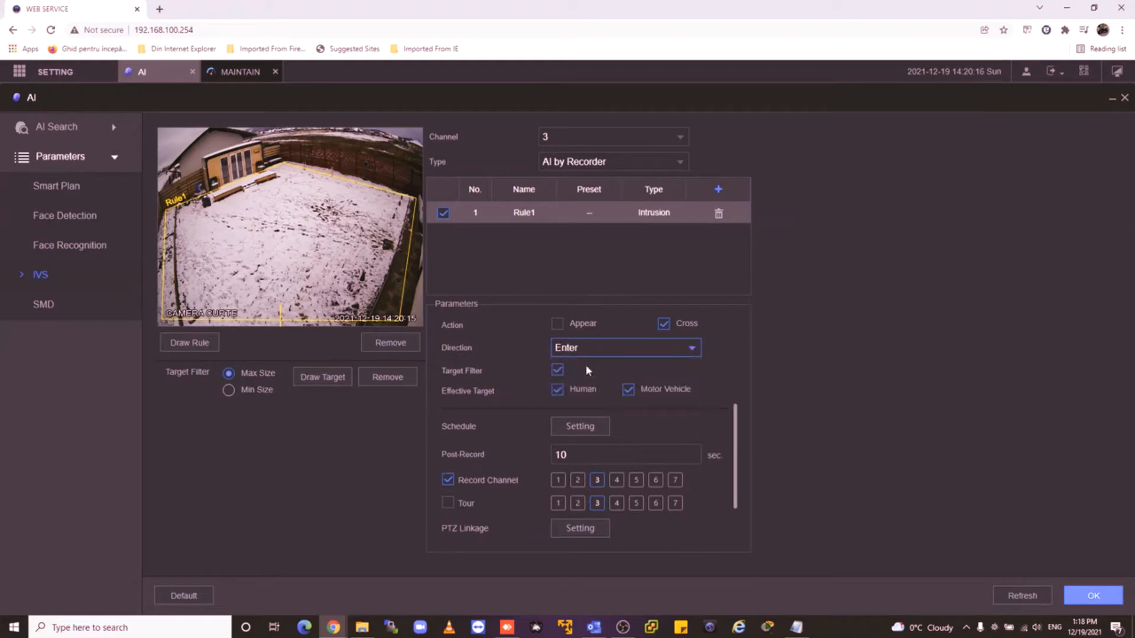
left_click(624, 347)
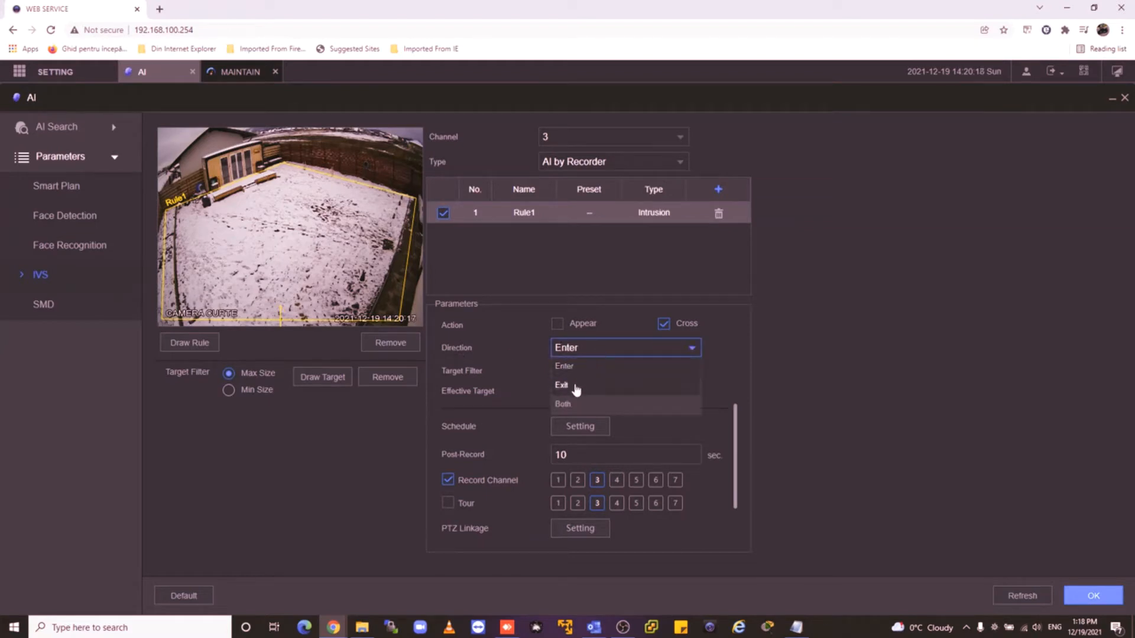
left_click(563, 404)
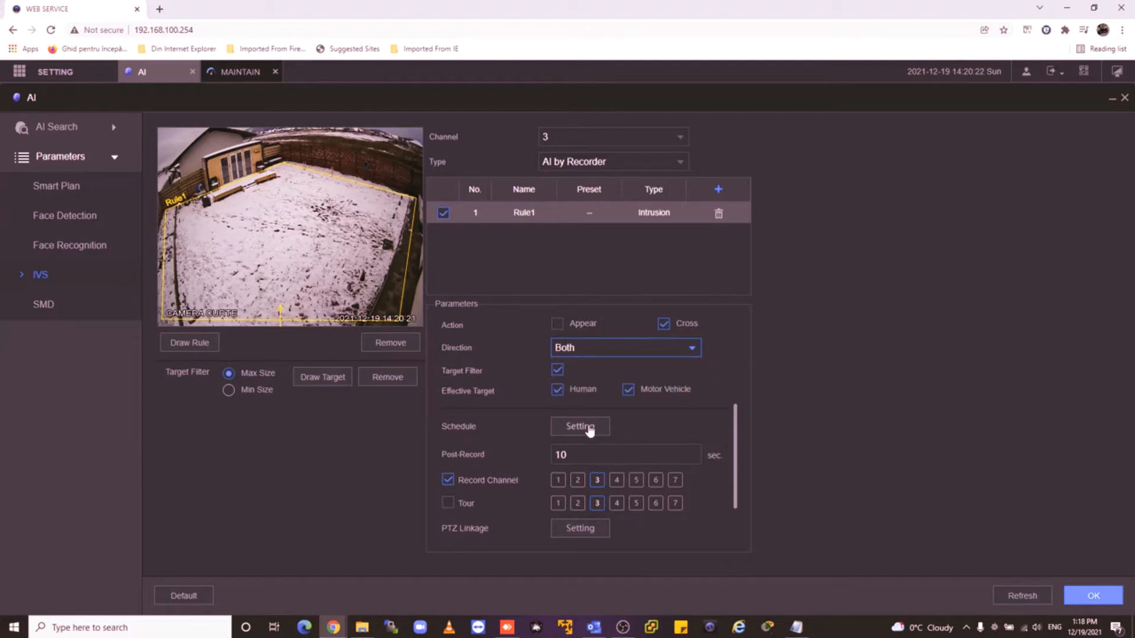
- Schedule Rule1 for all days with periods 00:00–06:00 and 22:00–24:00
left_click(579, 426)
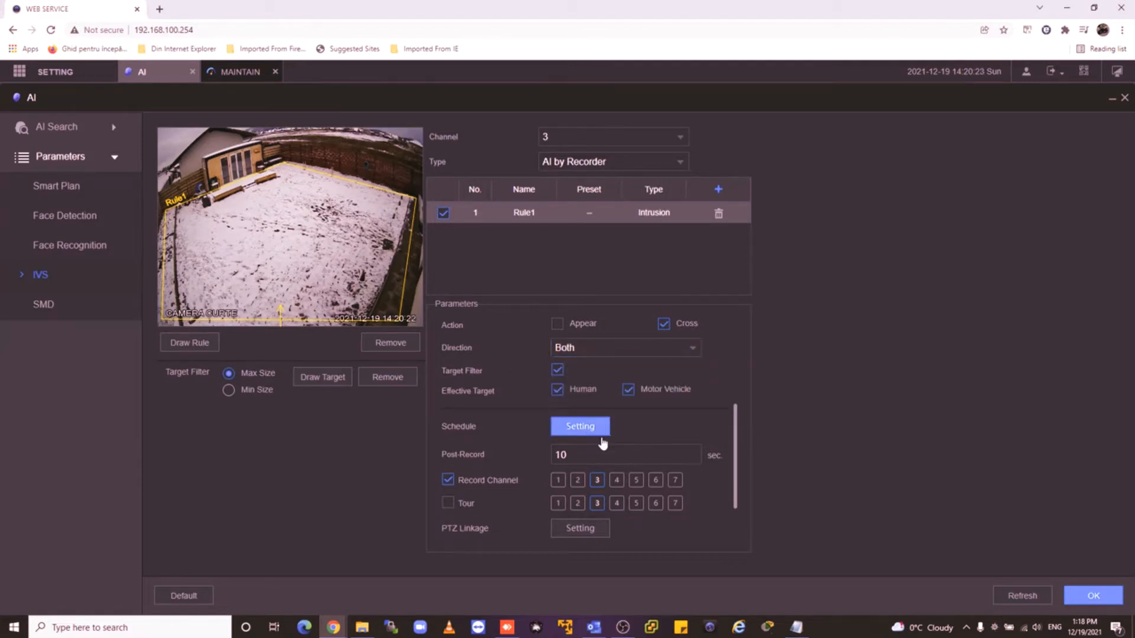
left_click(579, 426)
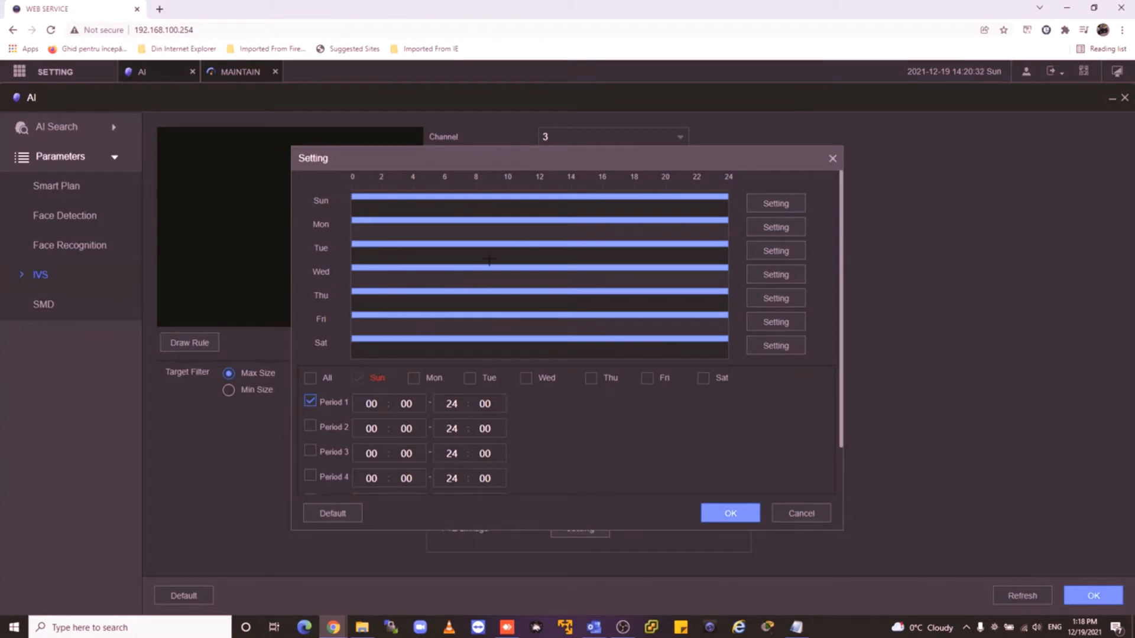
left_click(310, 427)
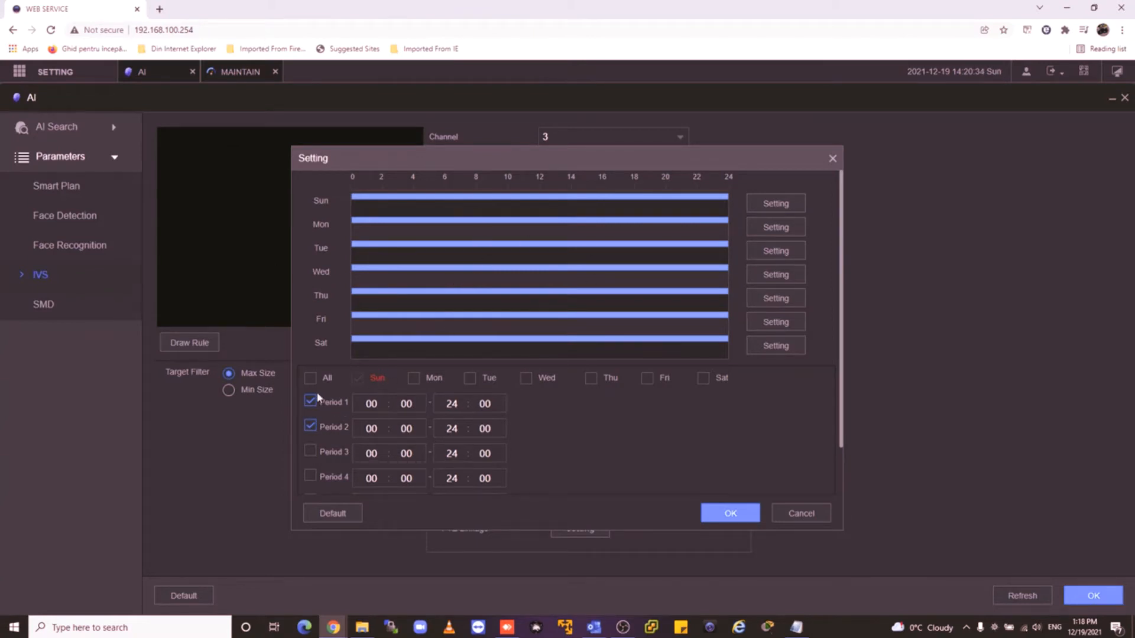
left_click(312, 378)
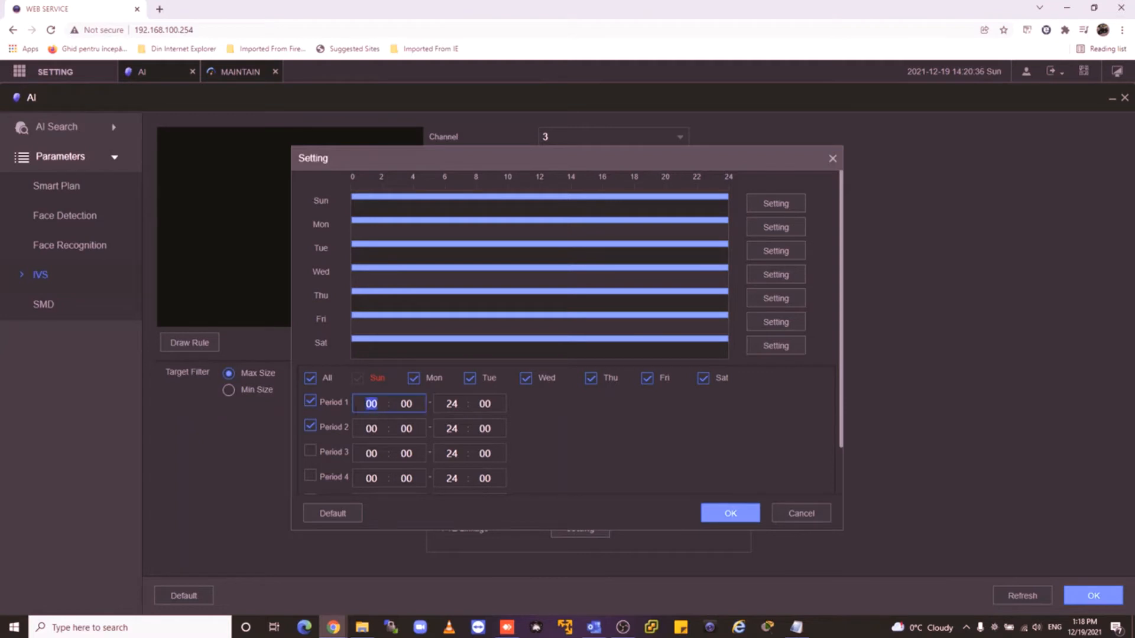
mouse_move(491, 504)
type("06")
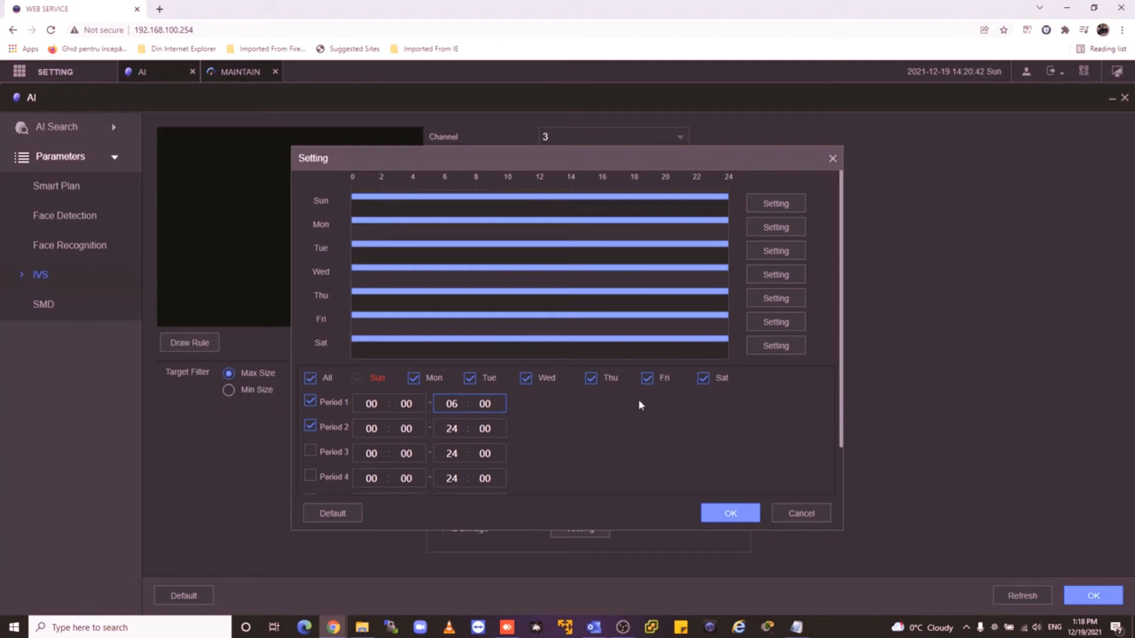
left_click(371, 428)
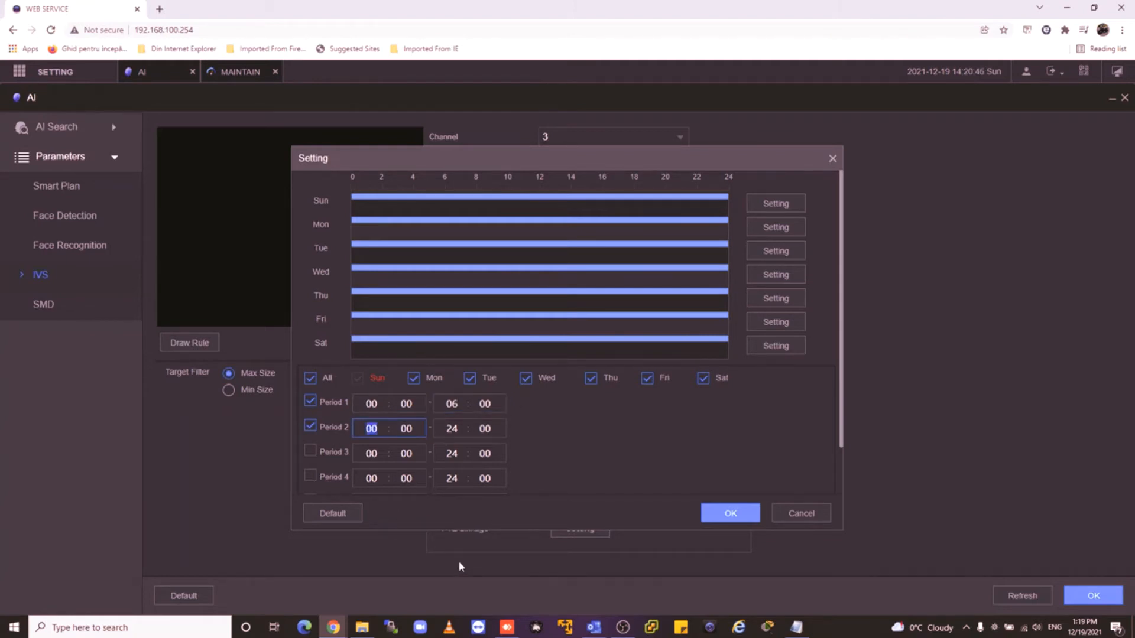
type("22")
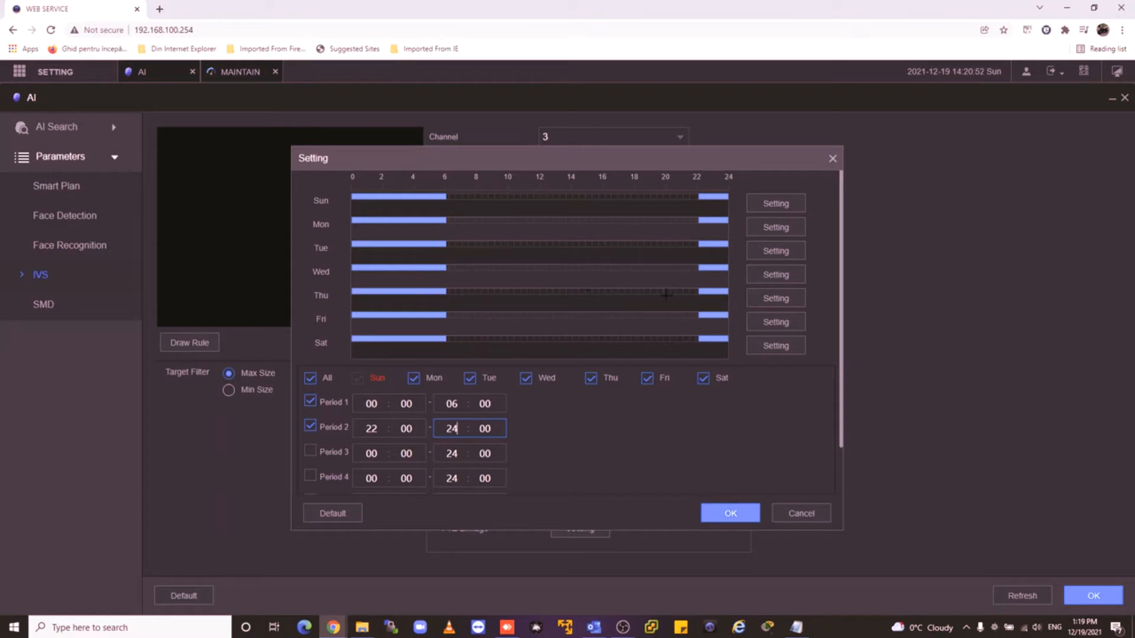
- Confirm the schedule, search alarms since 2021-12-17, and open the newest intrusion's details
left_click(728, 512)
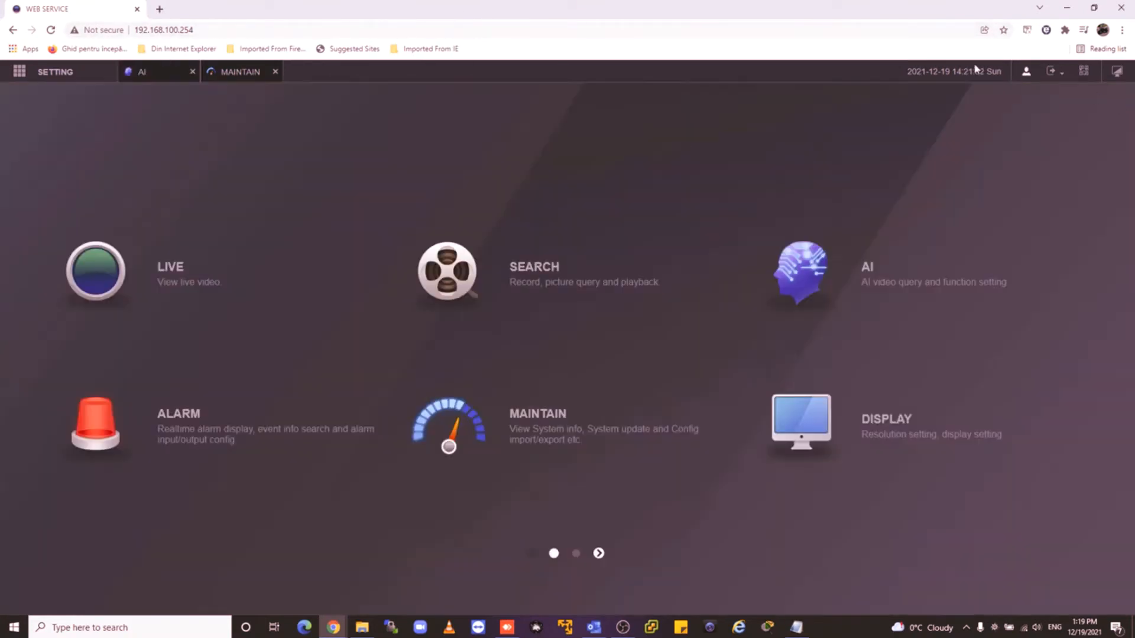
mouse_move(121, 456)
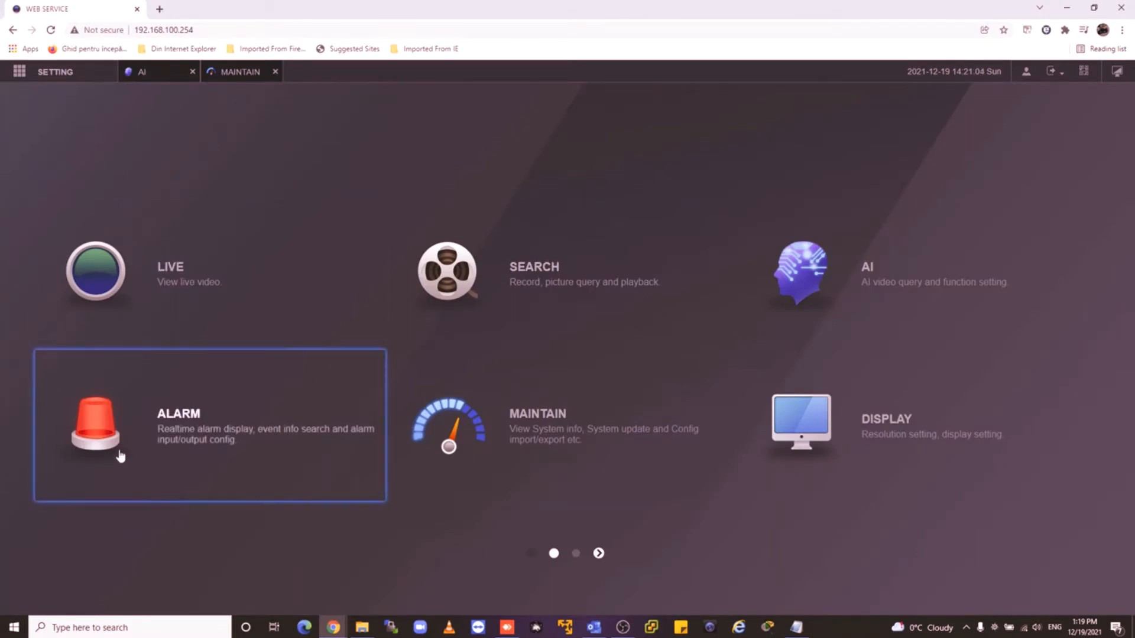
mouse_move(123, 448)
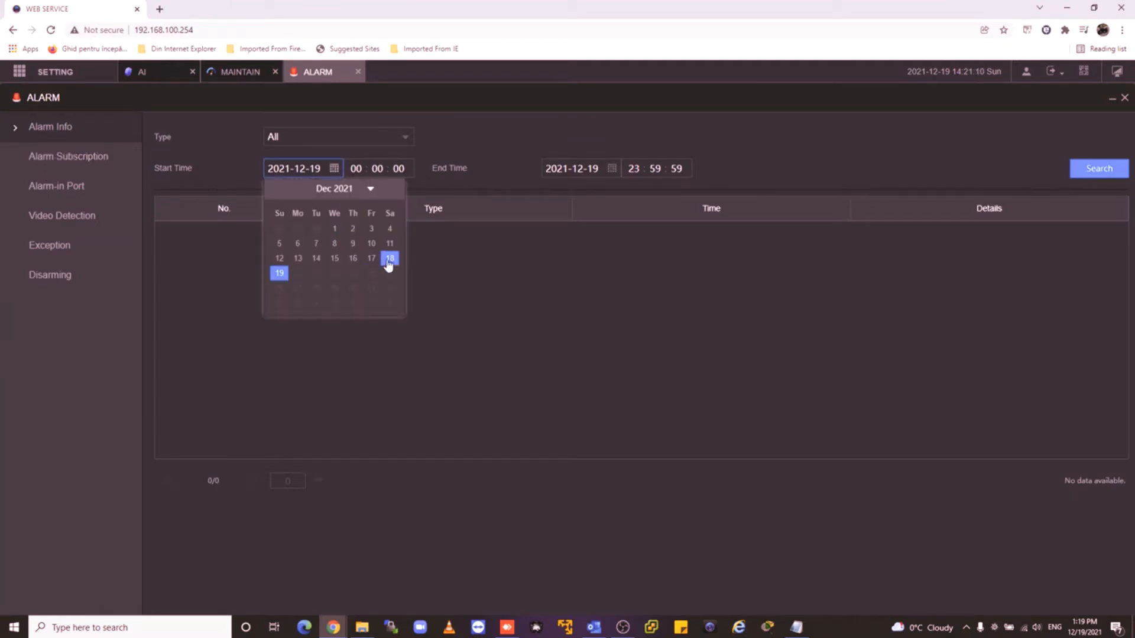
left_click(371, 258)
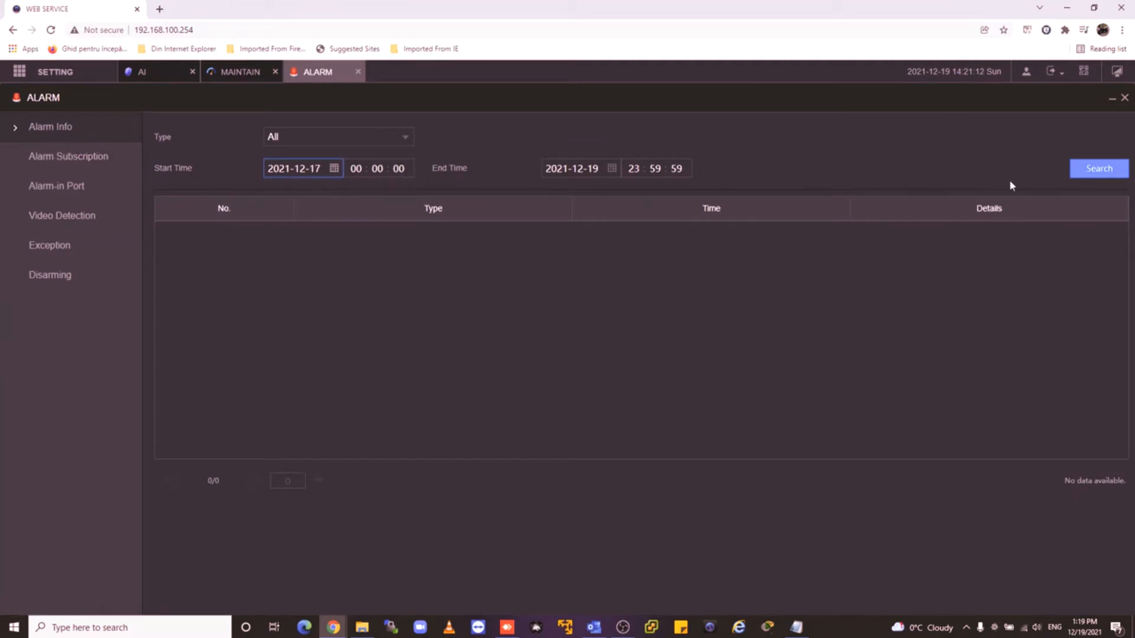
left_click(1098, 168)
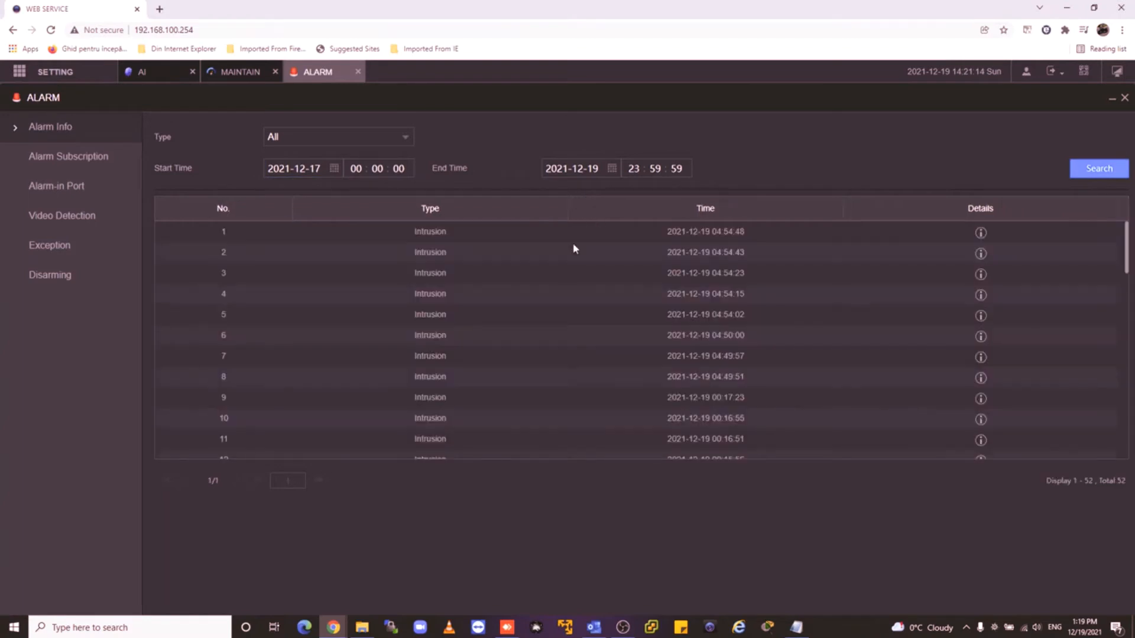
scroll("down", 3)
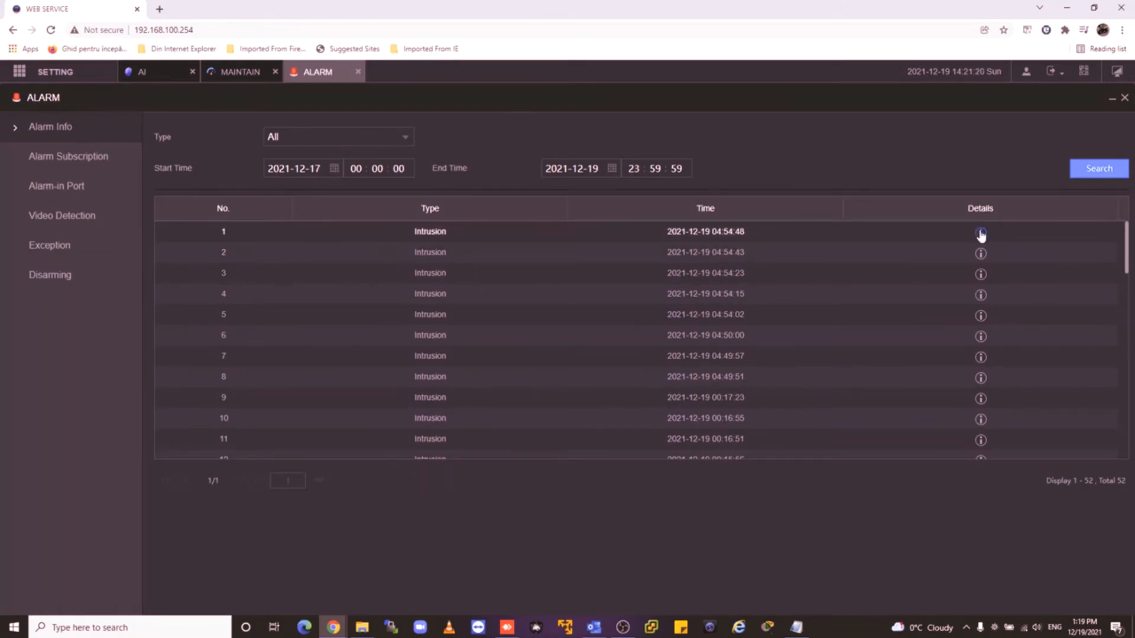
left_click(980, 232)
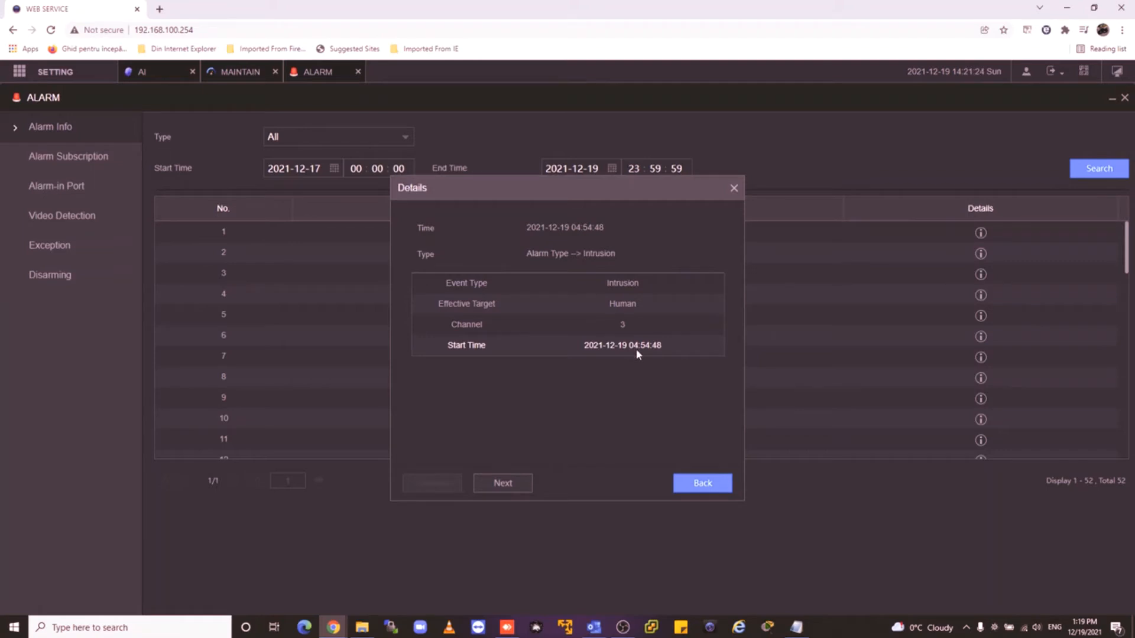
mouse_move(643, 354)
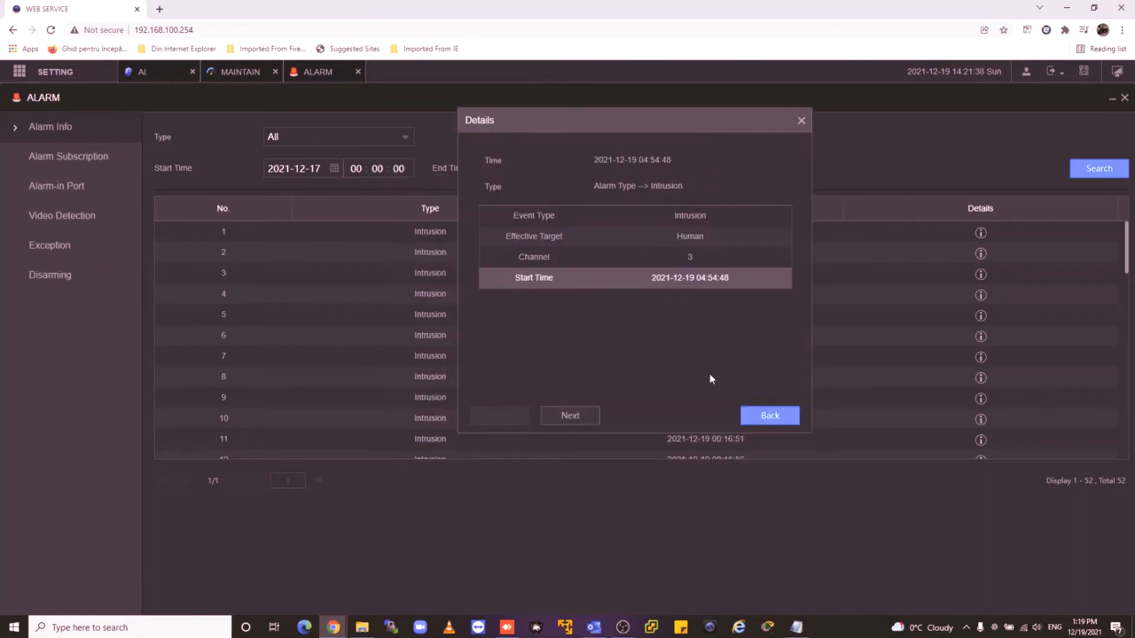
mouse_move(697, 352)
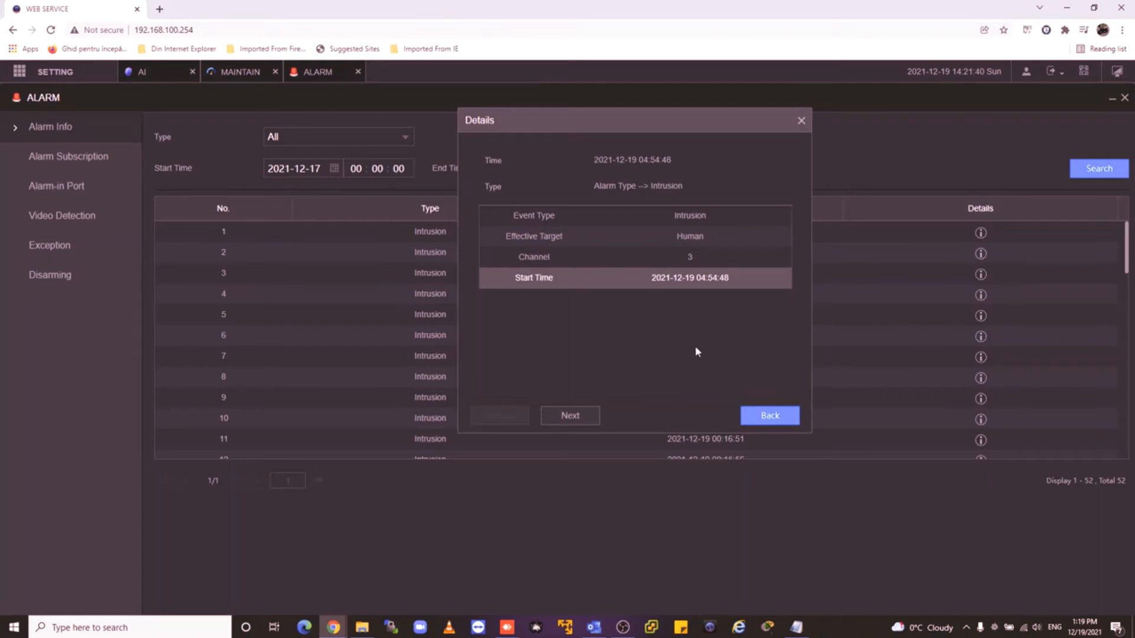
mouse_move(715, 236)
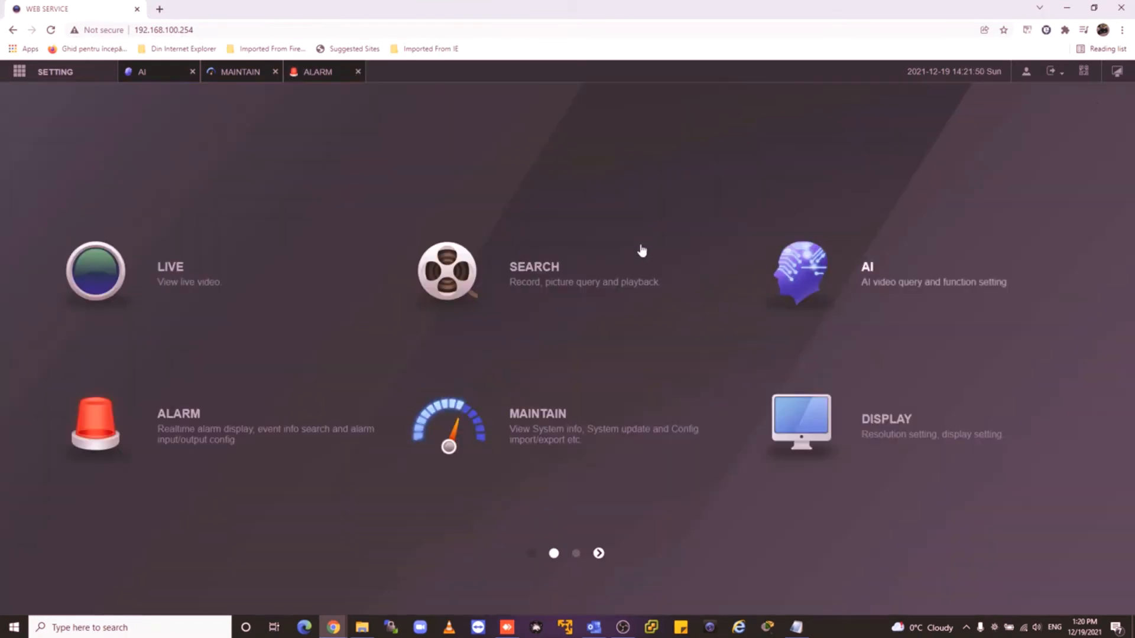
- Open record search and load D1 Camera Office's 19 December recordings on the timeline
left_click(446, 273)
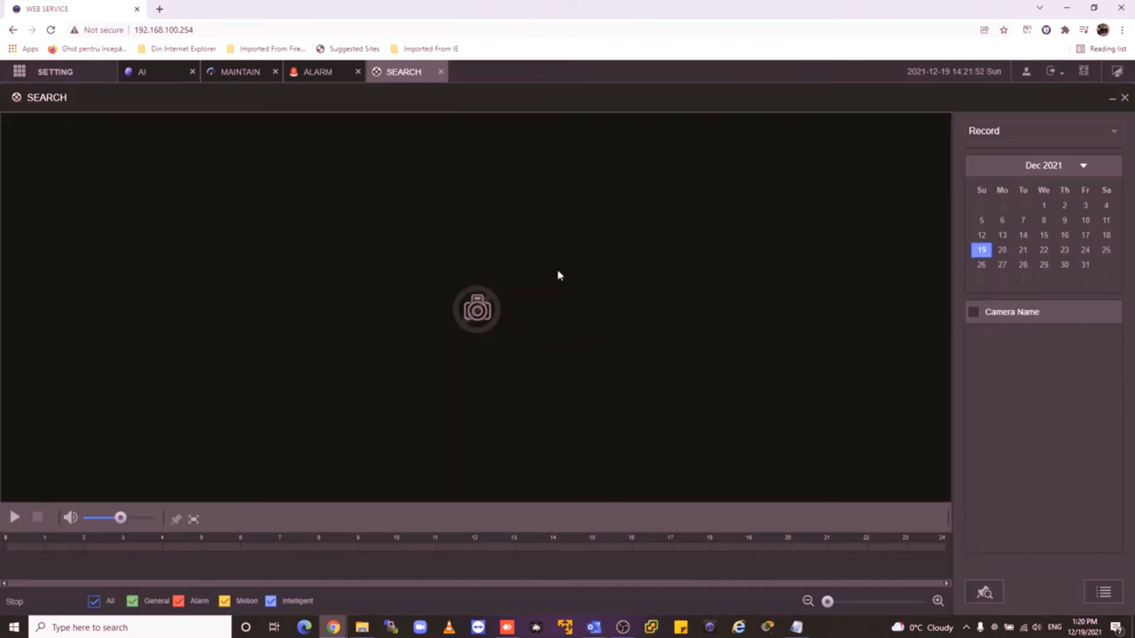
left_click(974, 334)
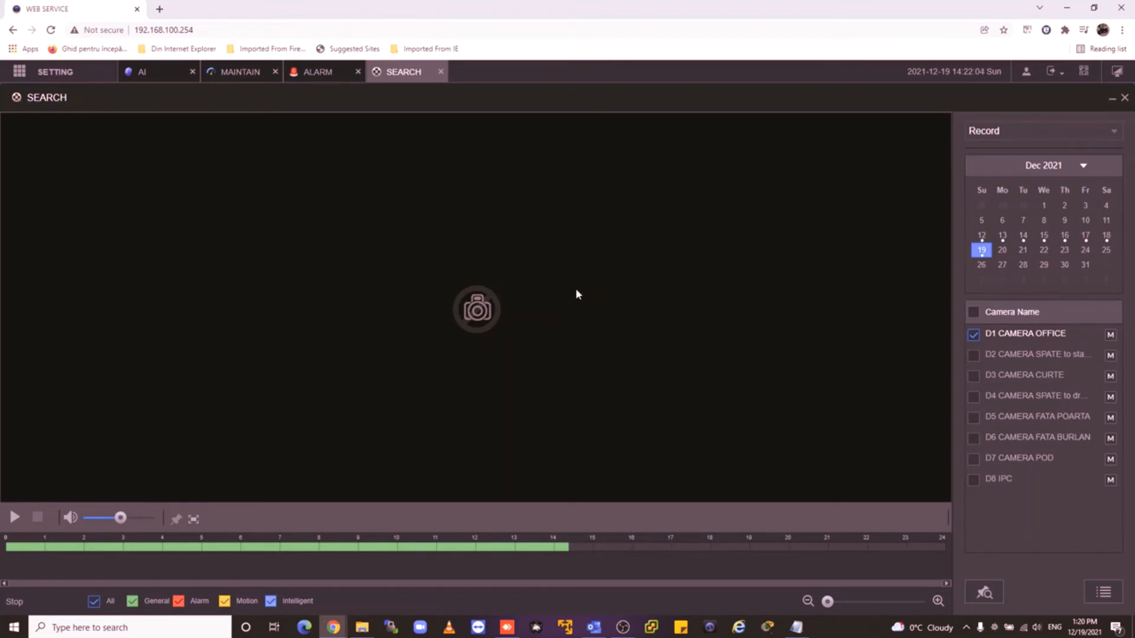
mouse_move(587, 297)
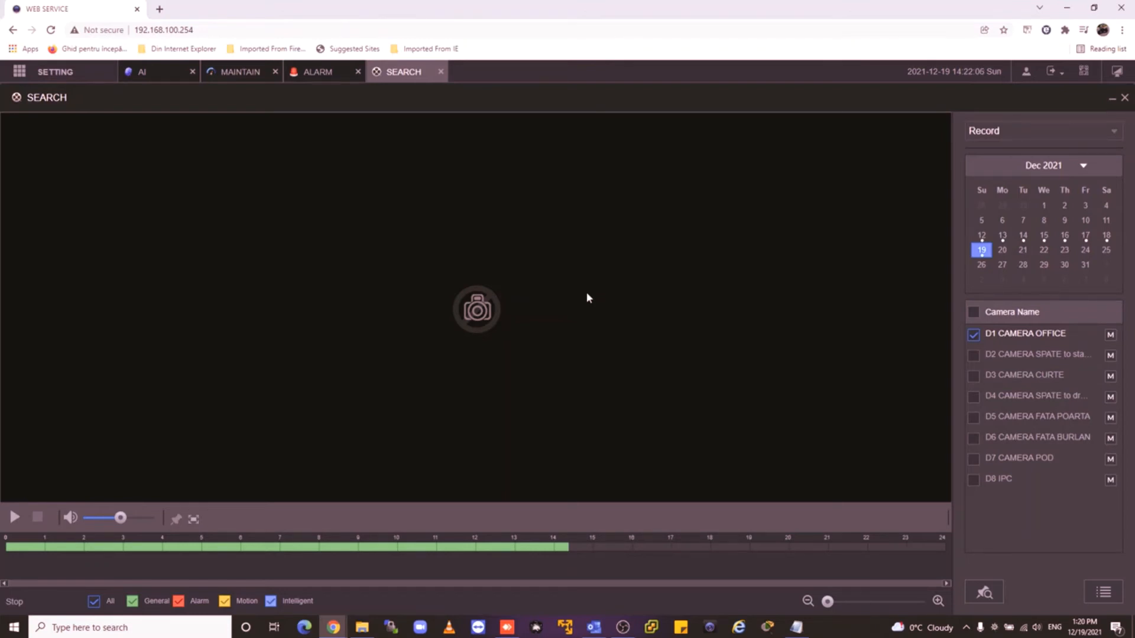
mouse_move(773, 384)
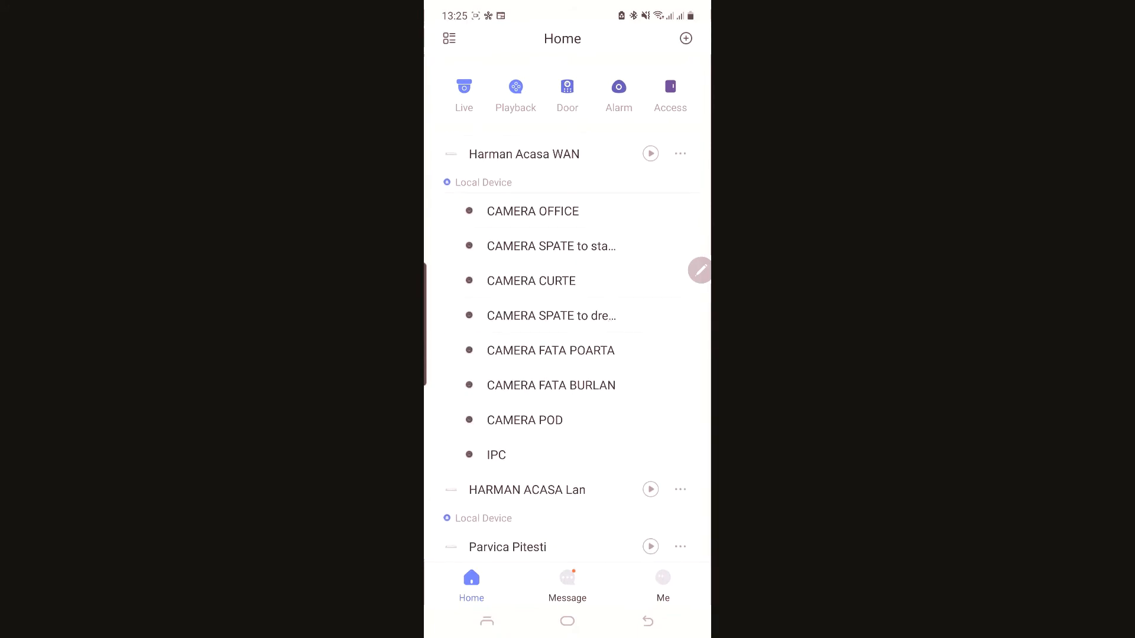
left_click(679, 153)
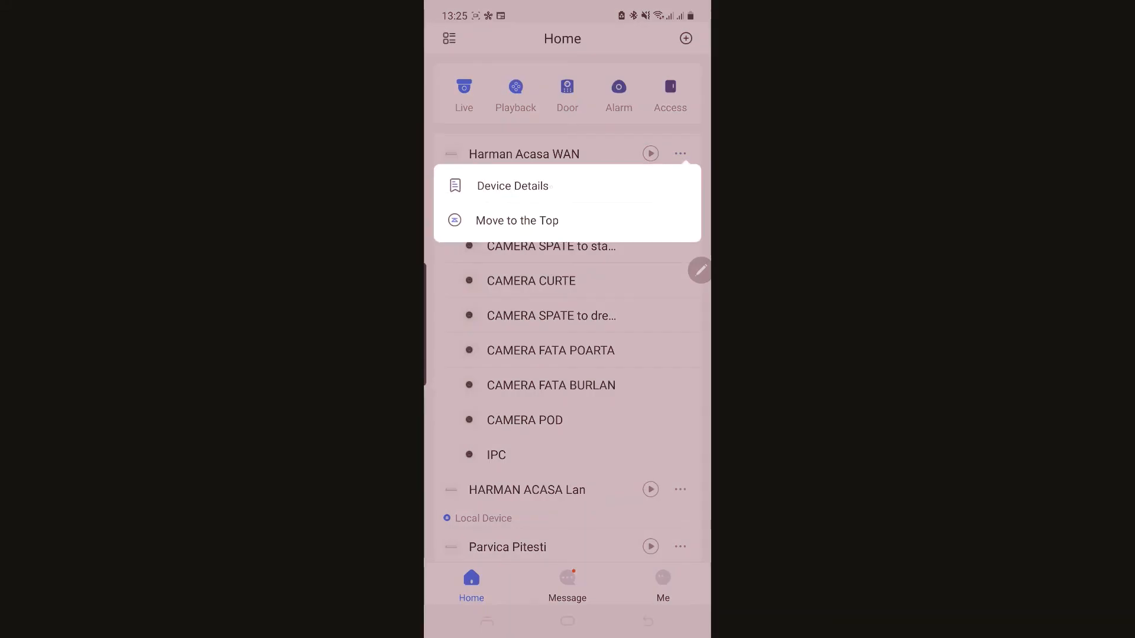
left_click(512, 185)
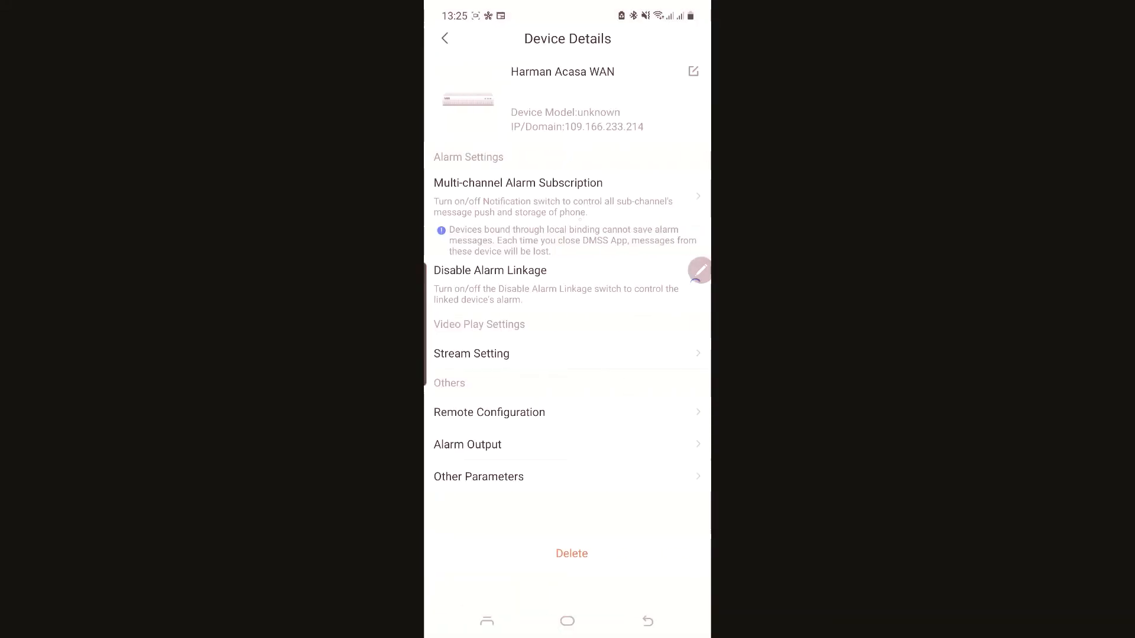
left_click(686, 283)
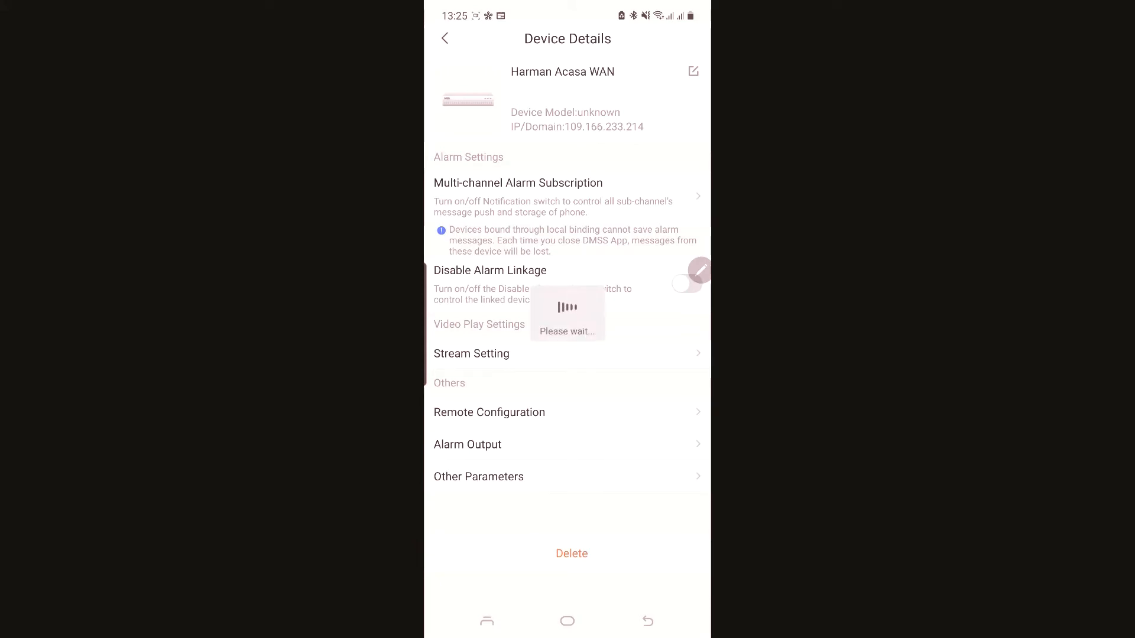
left_click(518, 183)
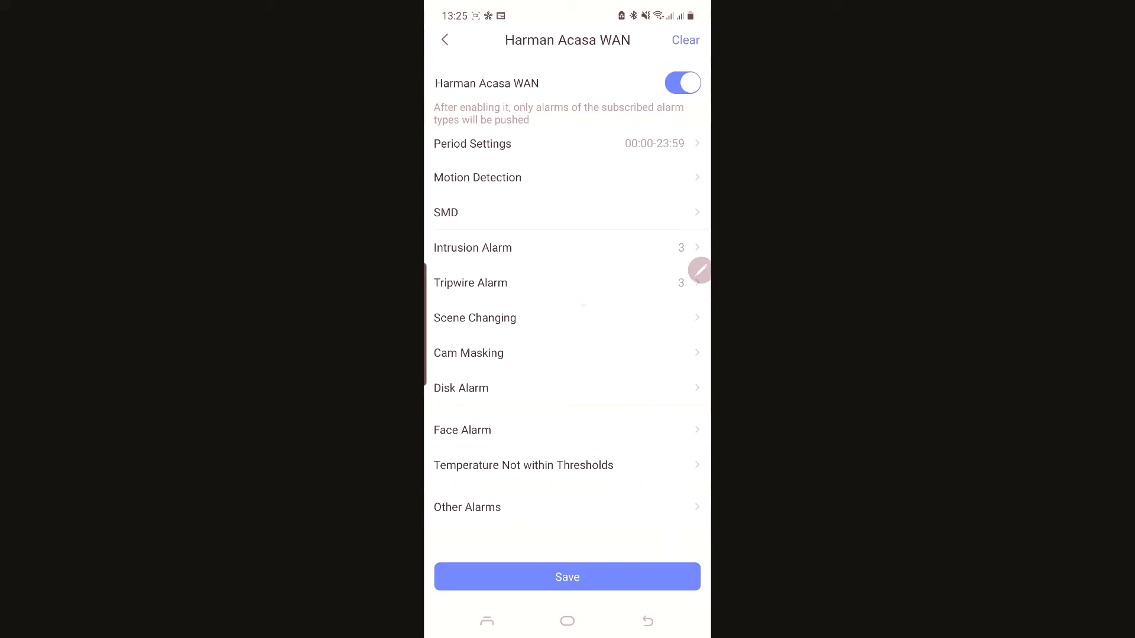
left_click(472, 248)
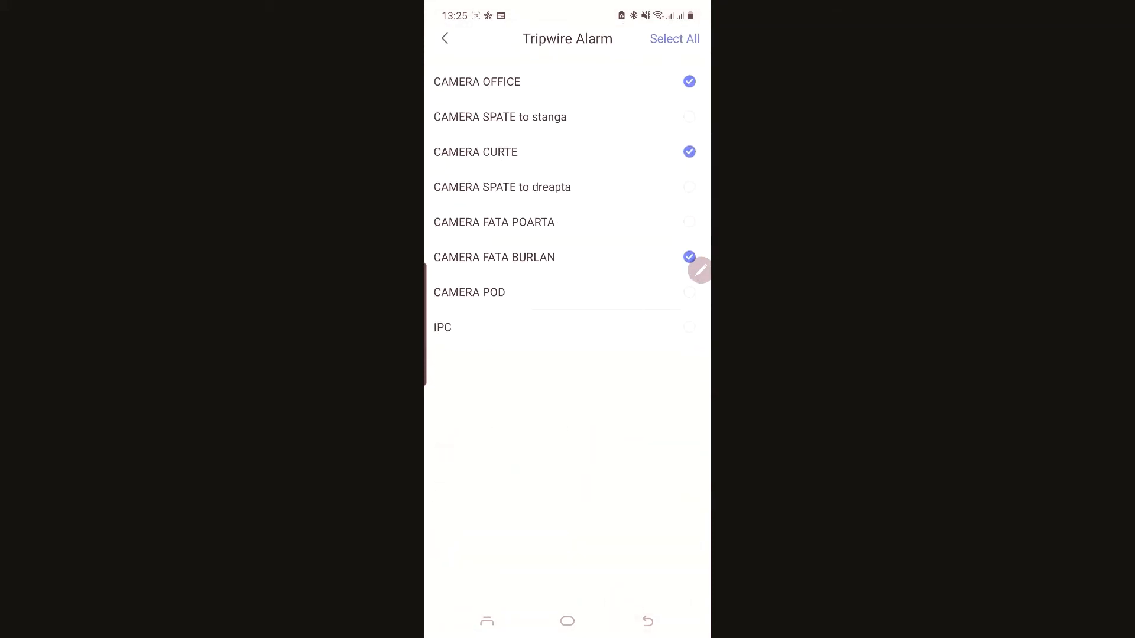
left_click(446, 39)
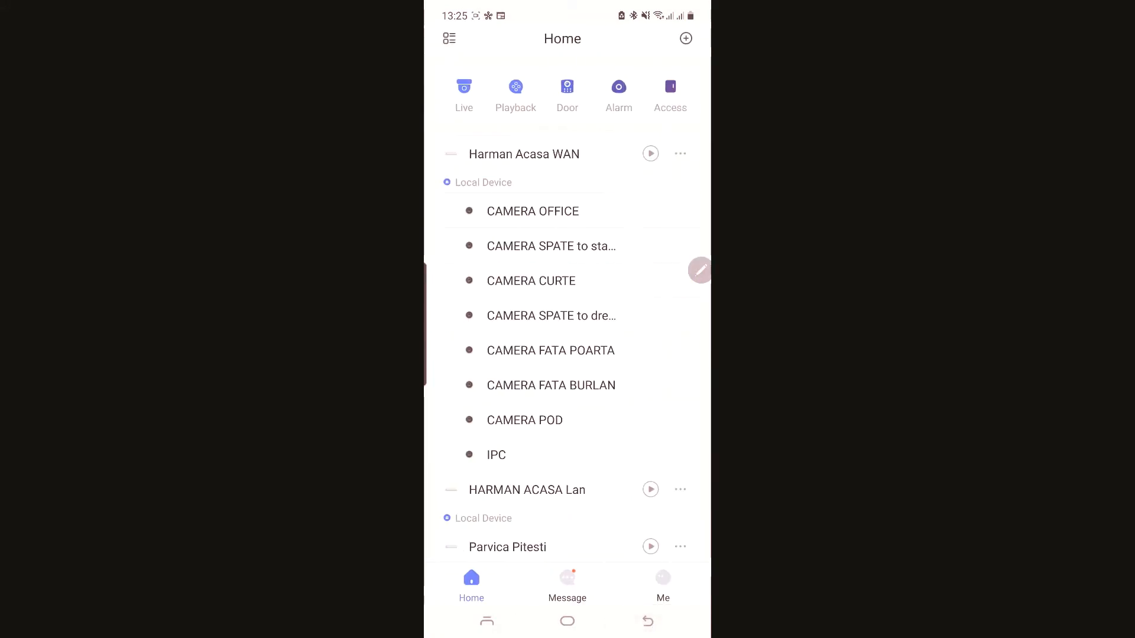
- Open the WAN NVR's live view with its human intrusion alarm messages
left_click(680, 153)
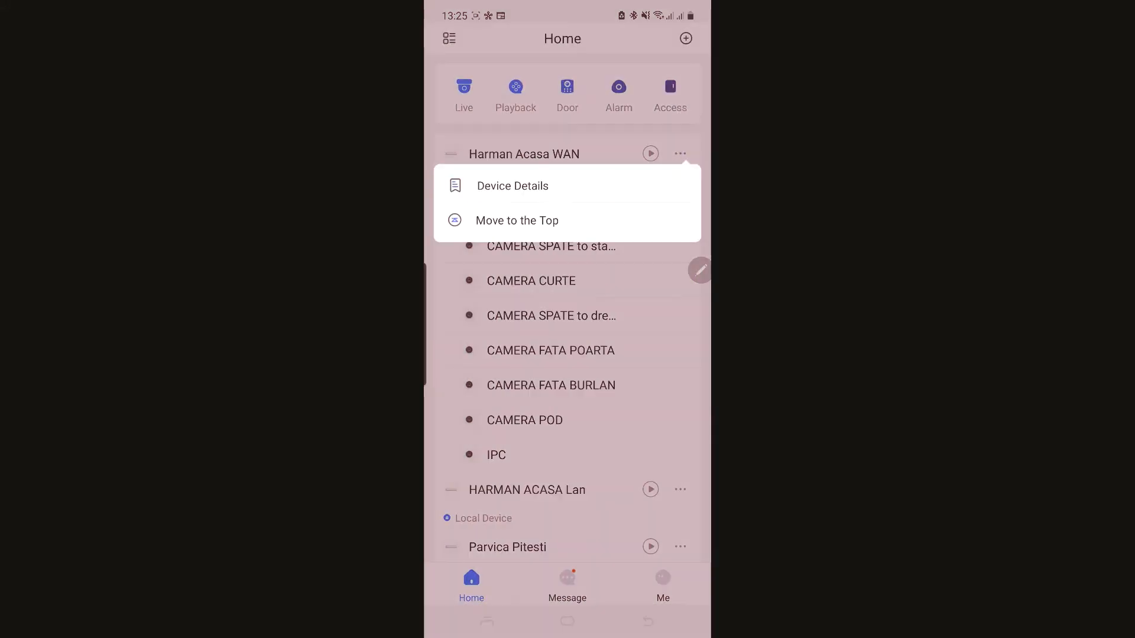
left_click(512, 185)
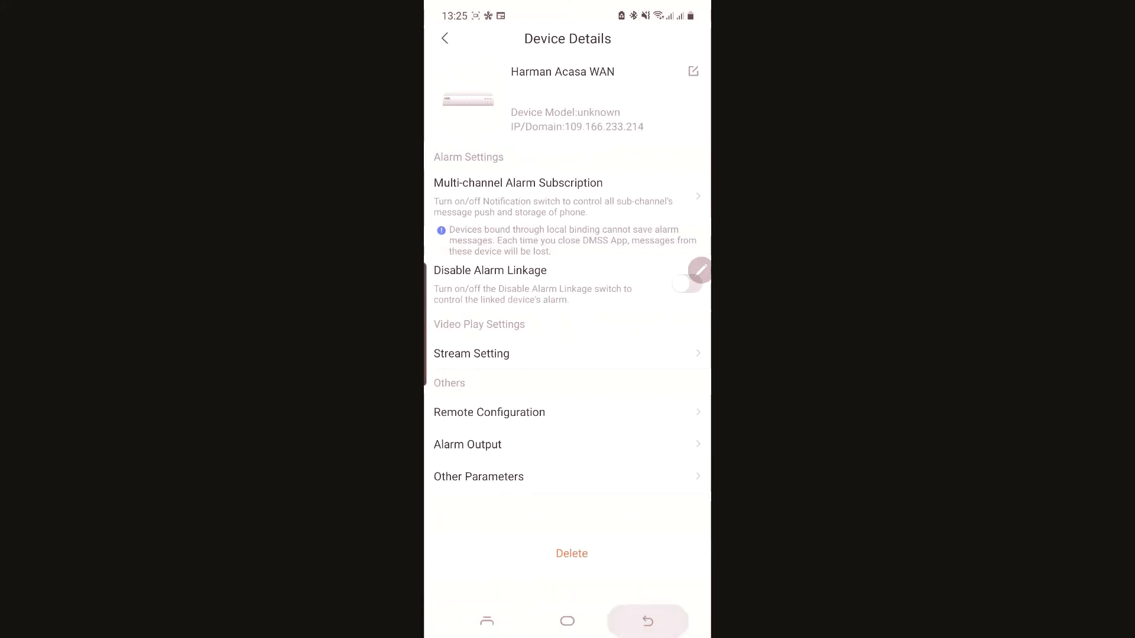
left_click(444, 38)
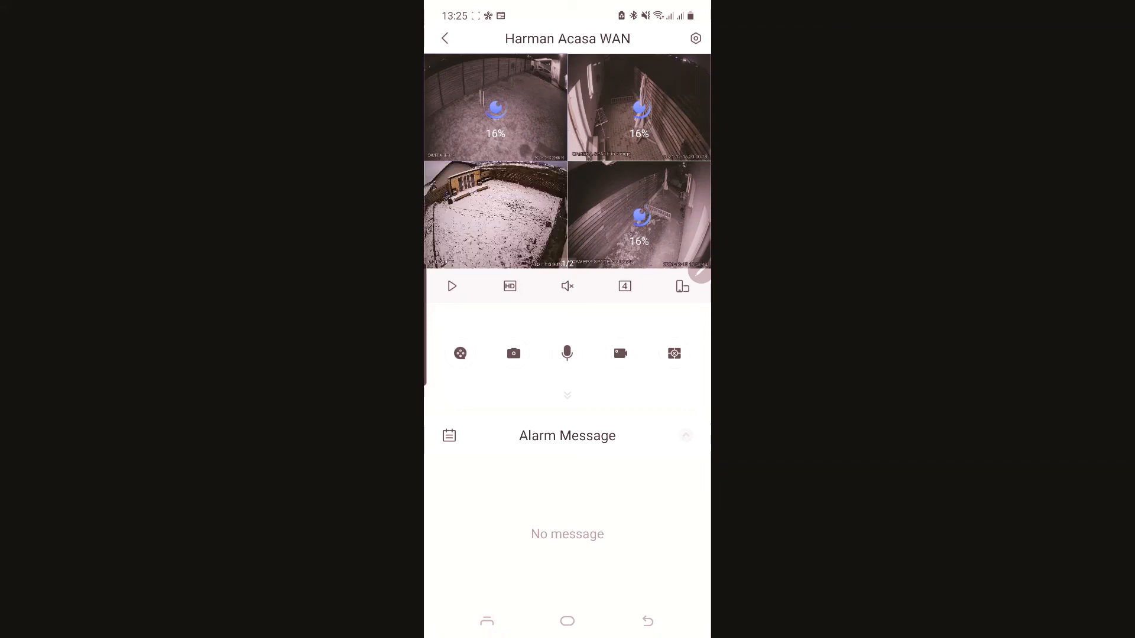
- Review CAMERA CURTE's alarm subscription with Intrusion and Tripwire pushes ticked, then leave
left_click(451, 285)
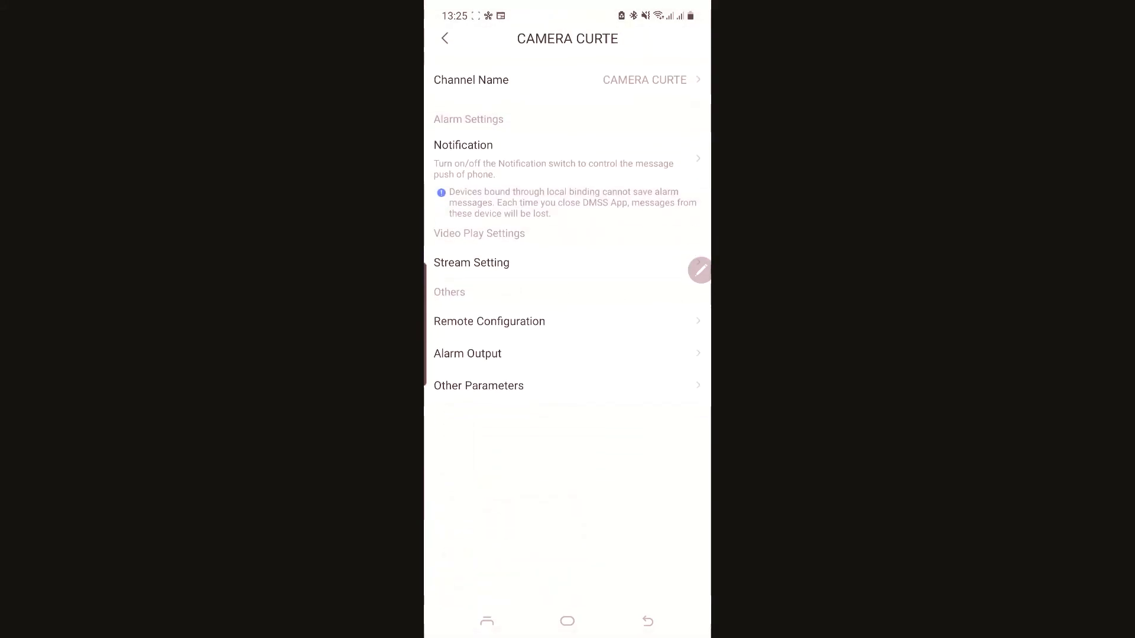
left_click(488, 321)
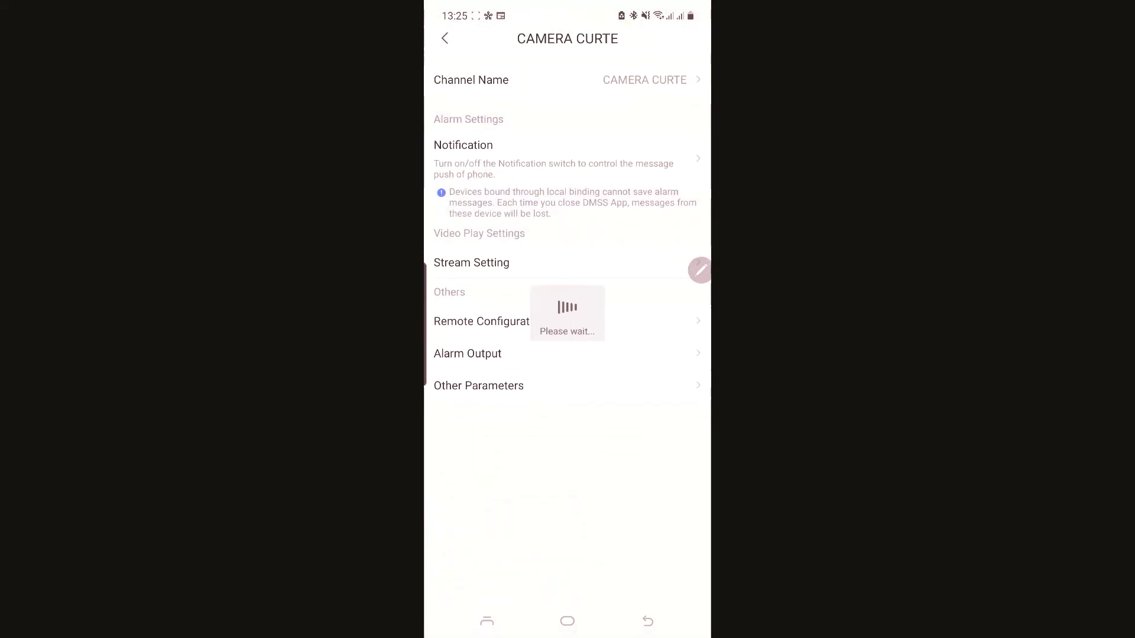
left_click(566, 158)
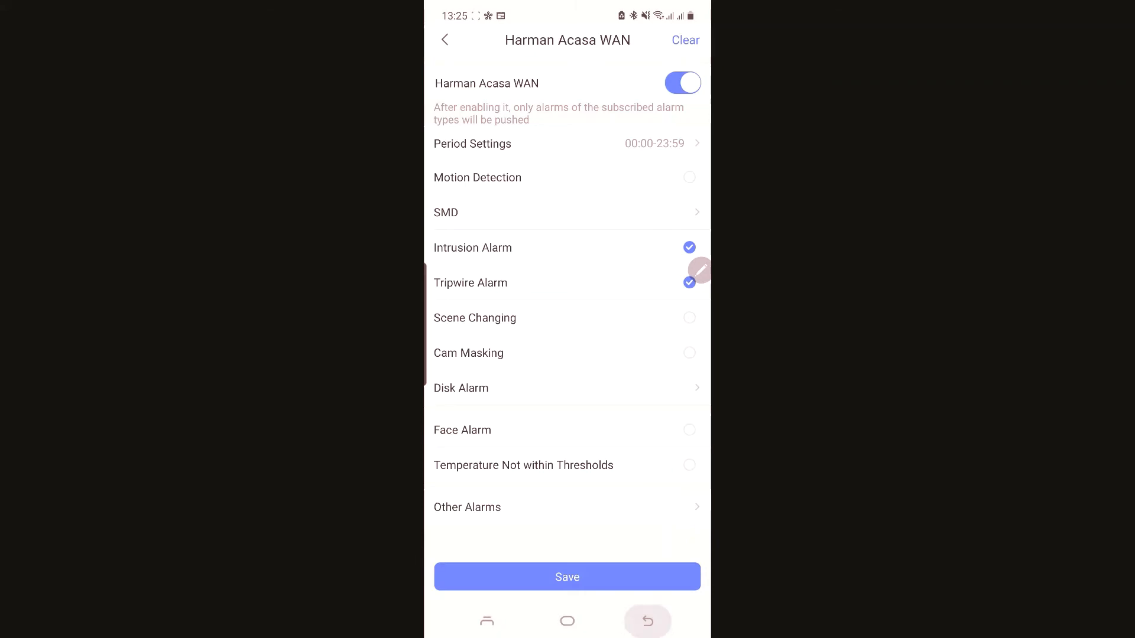
left_click(567, 577)
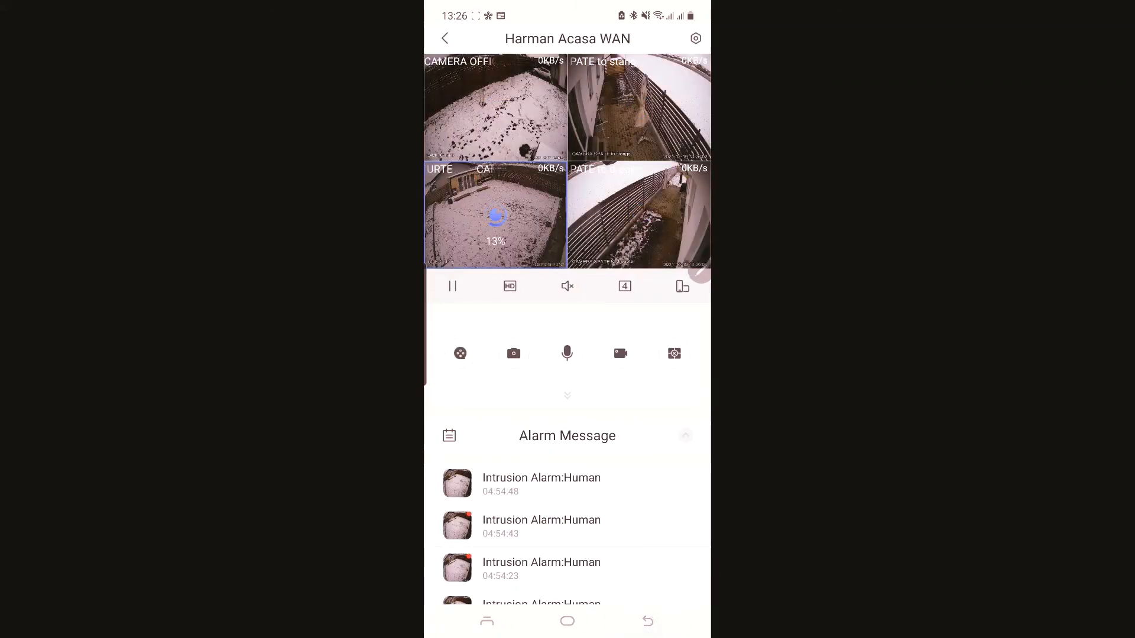
- Open CAMERA CURTE's Intrusion Alarm:Human message from 04:54:15 on 2021-12-19
left_click(444, 38)
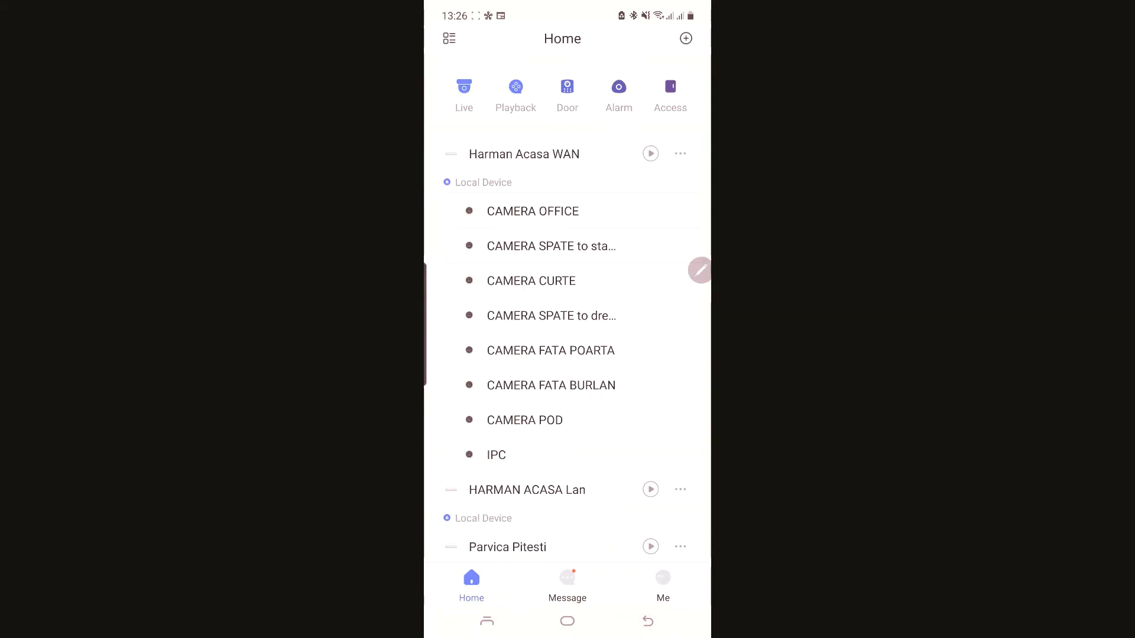
left_click(566, 584)
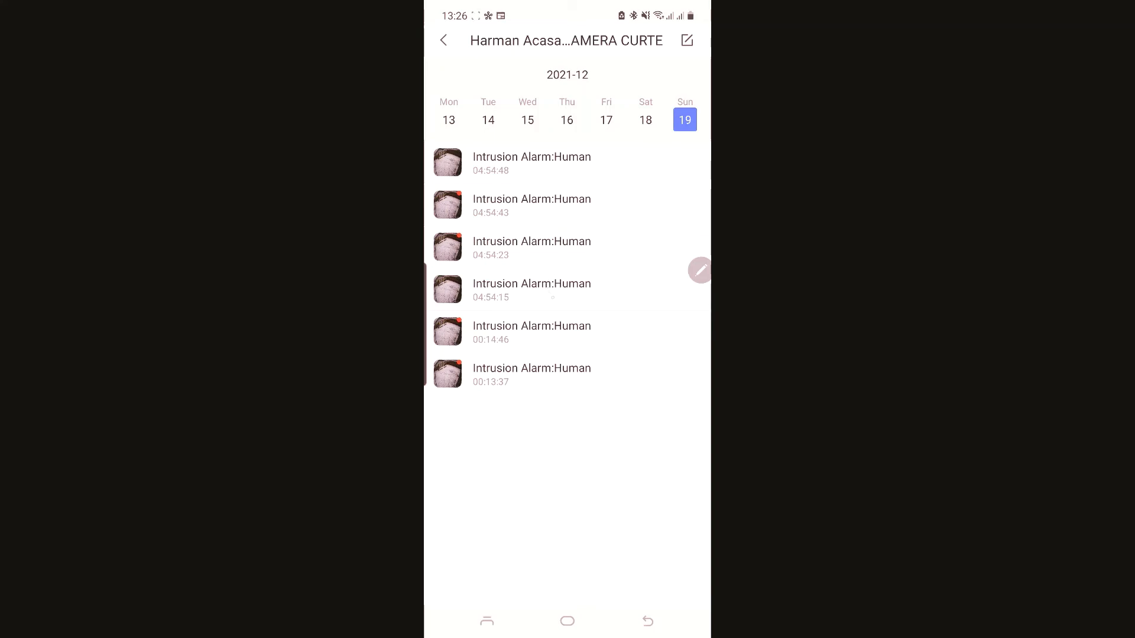
left_click(532, 163)
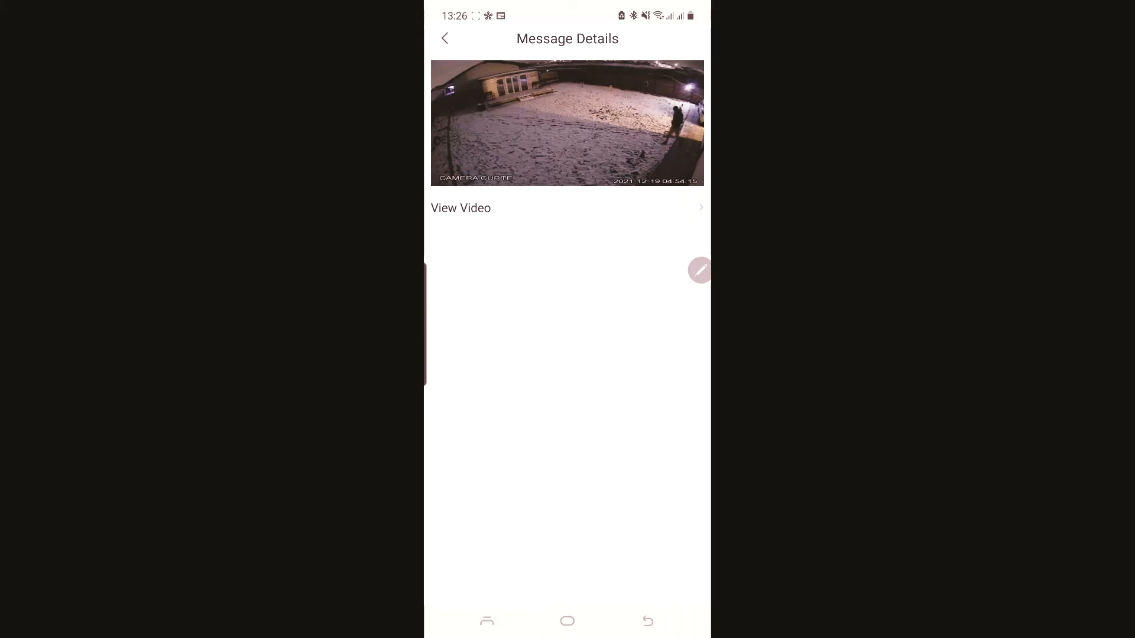
- Play the alarm's linked video clip from 04:54:05 to 04:54:30
left_click(460, 207)
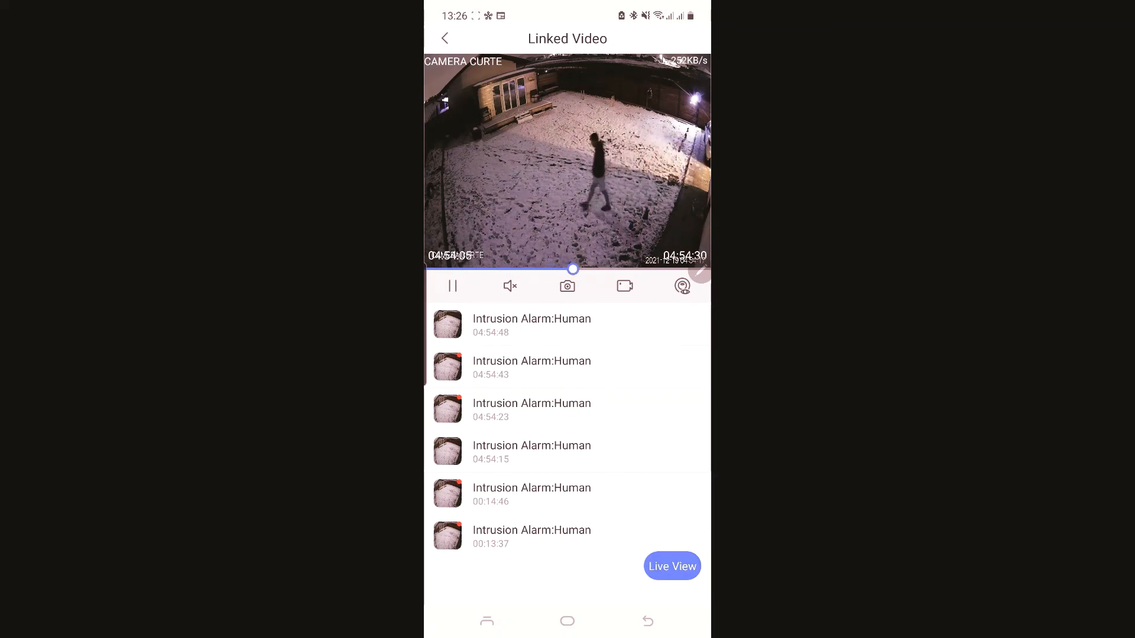
left_click(452, 286)
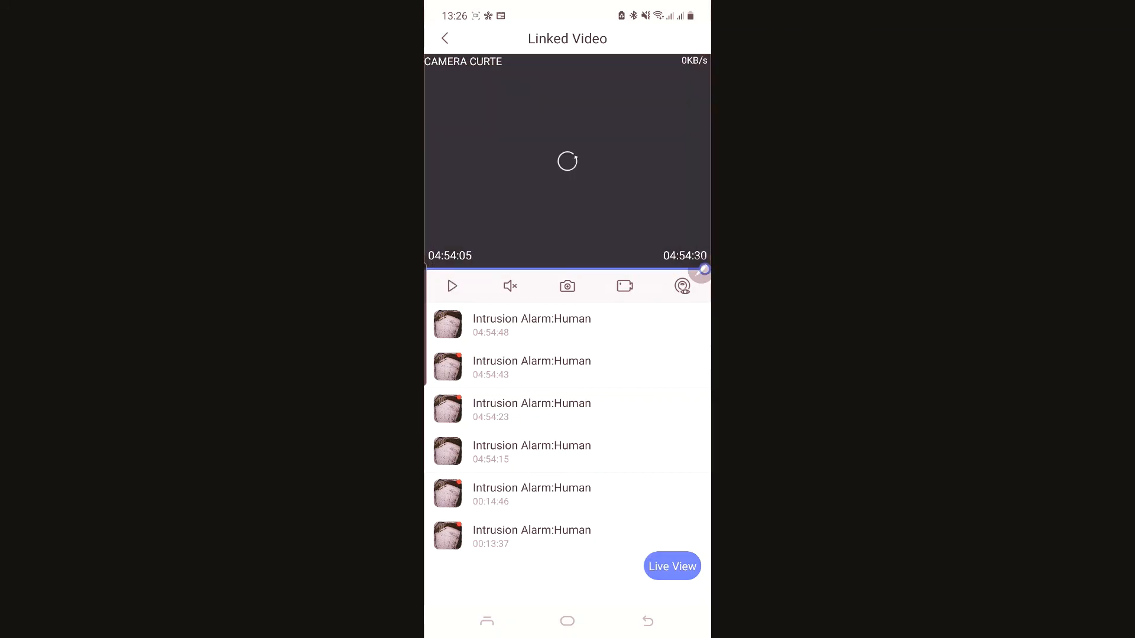